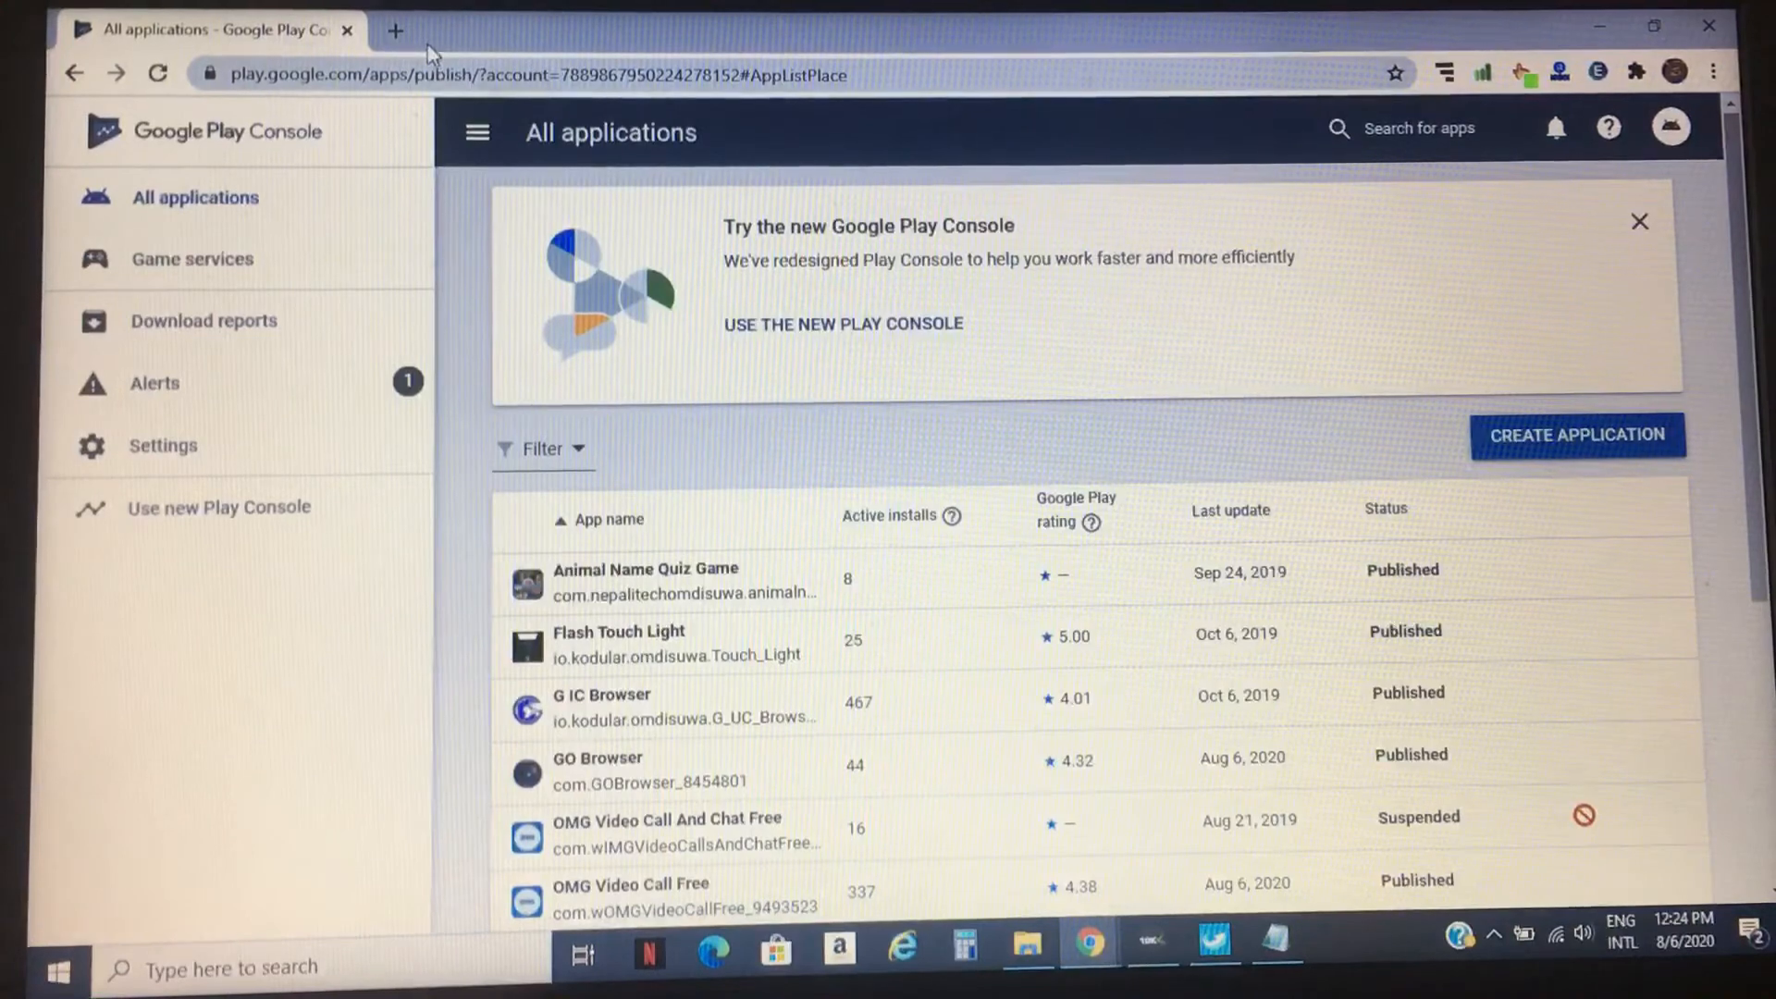
{"action": "mouse_move", "coordinate": [271, 241]}
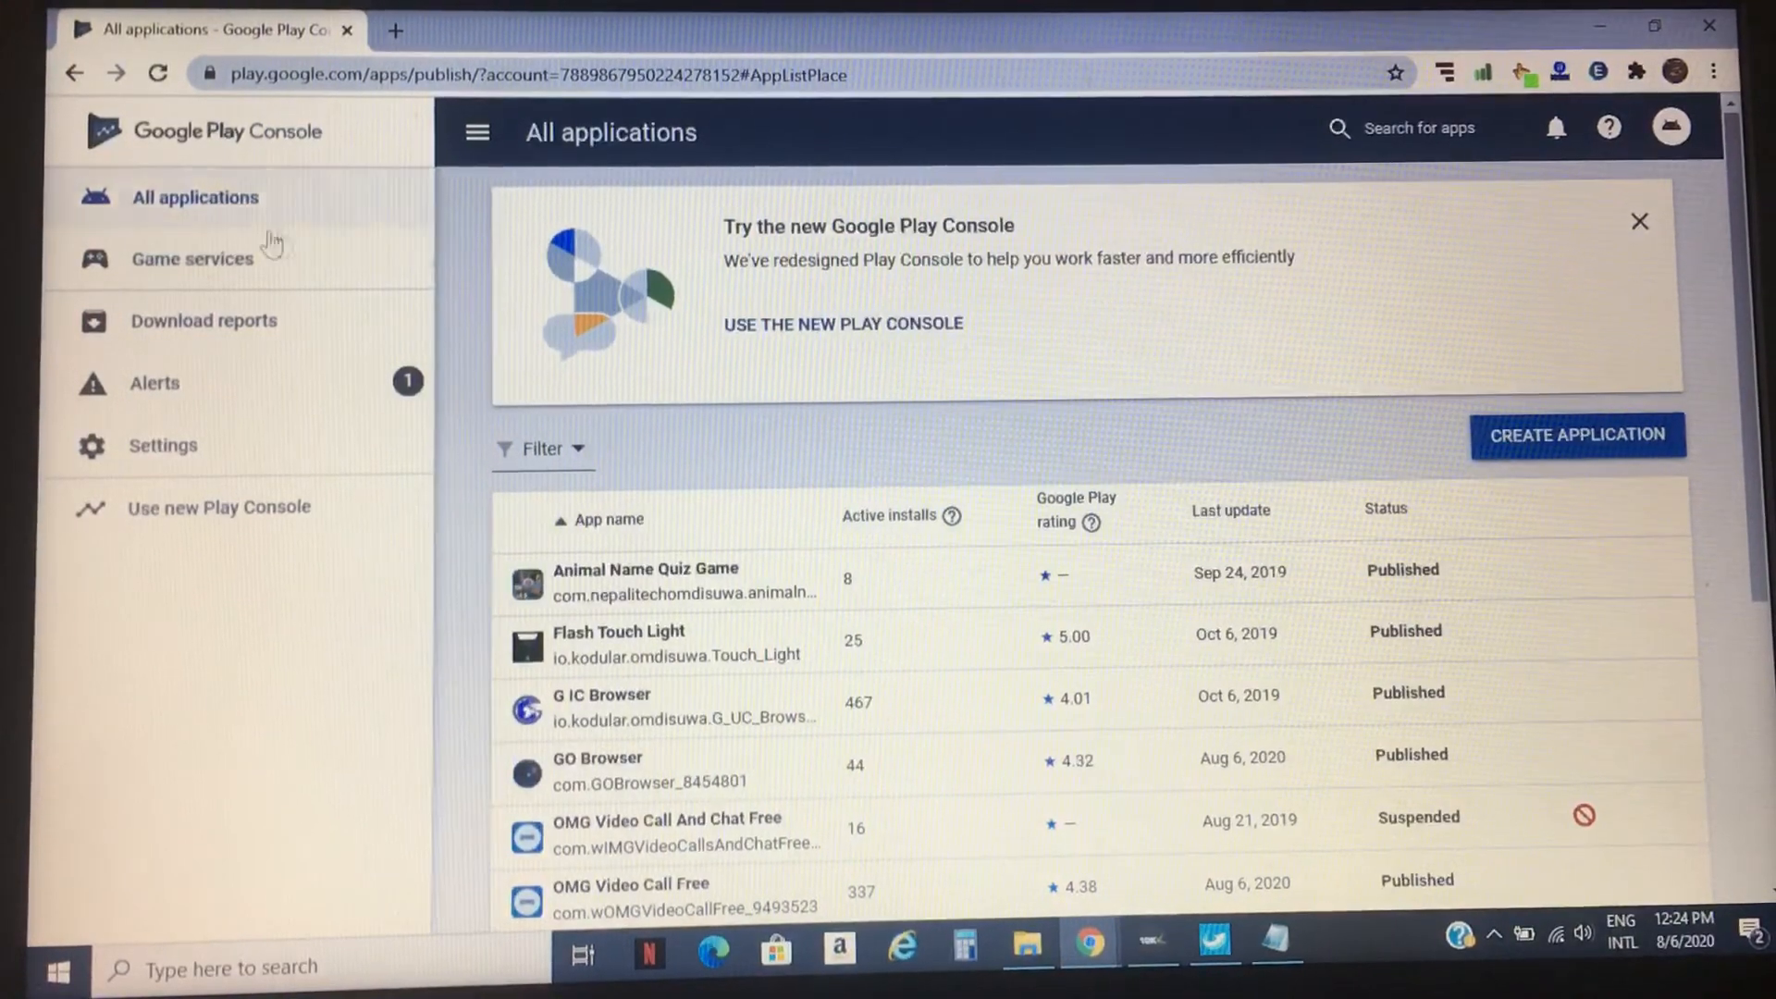
{"action": "mouse_move", "coordinate": [262, 225]}
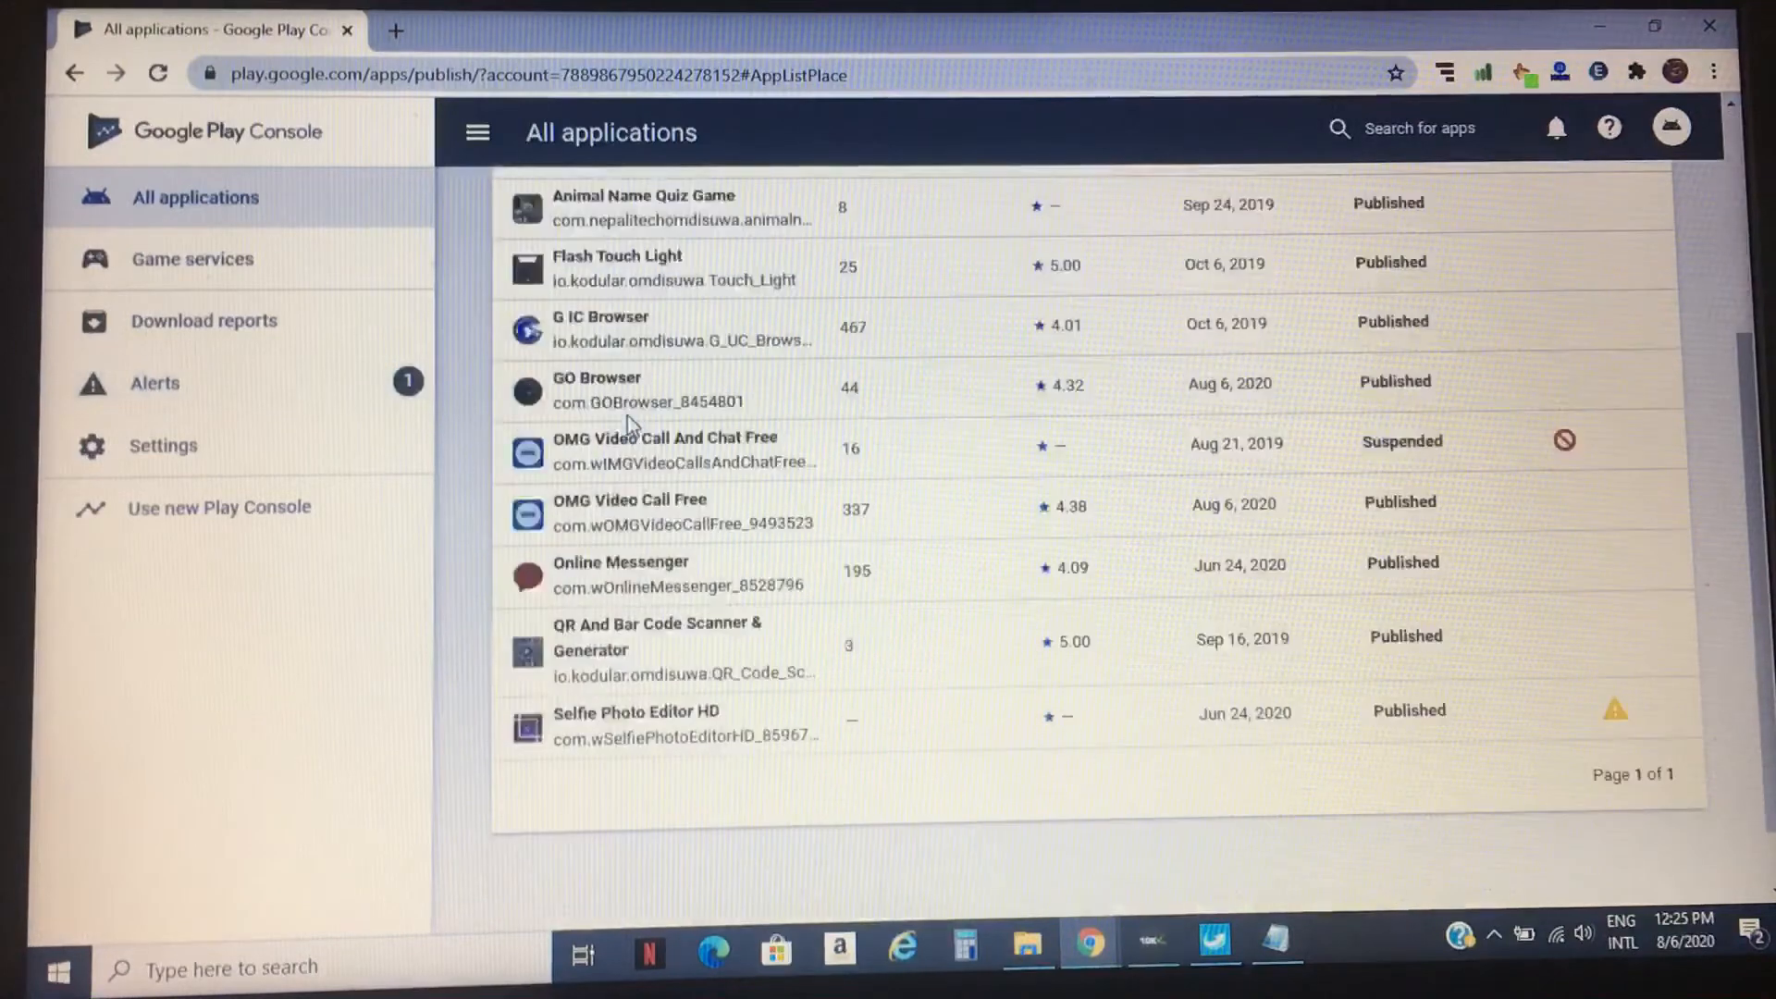
{"action": "mouse_move", "coordinate": [604, 577]}
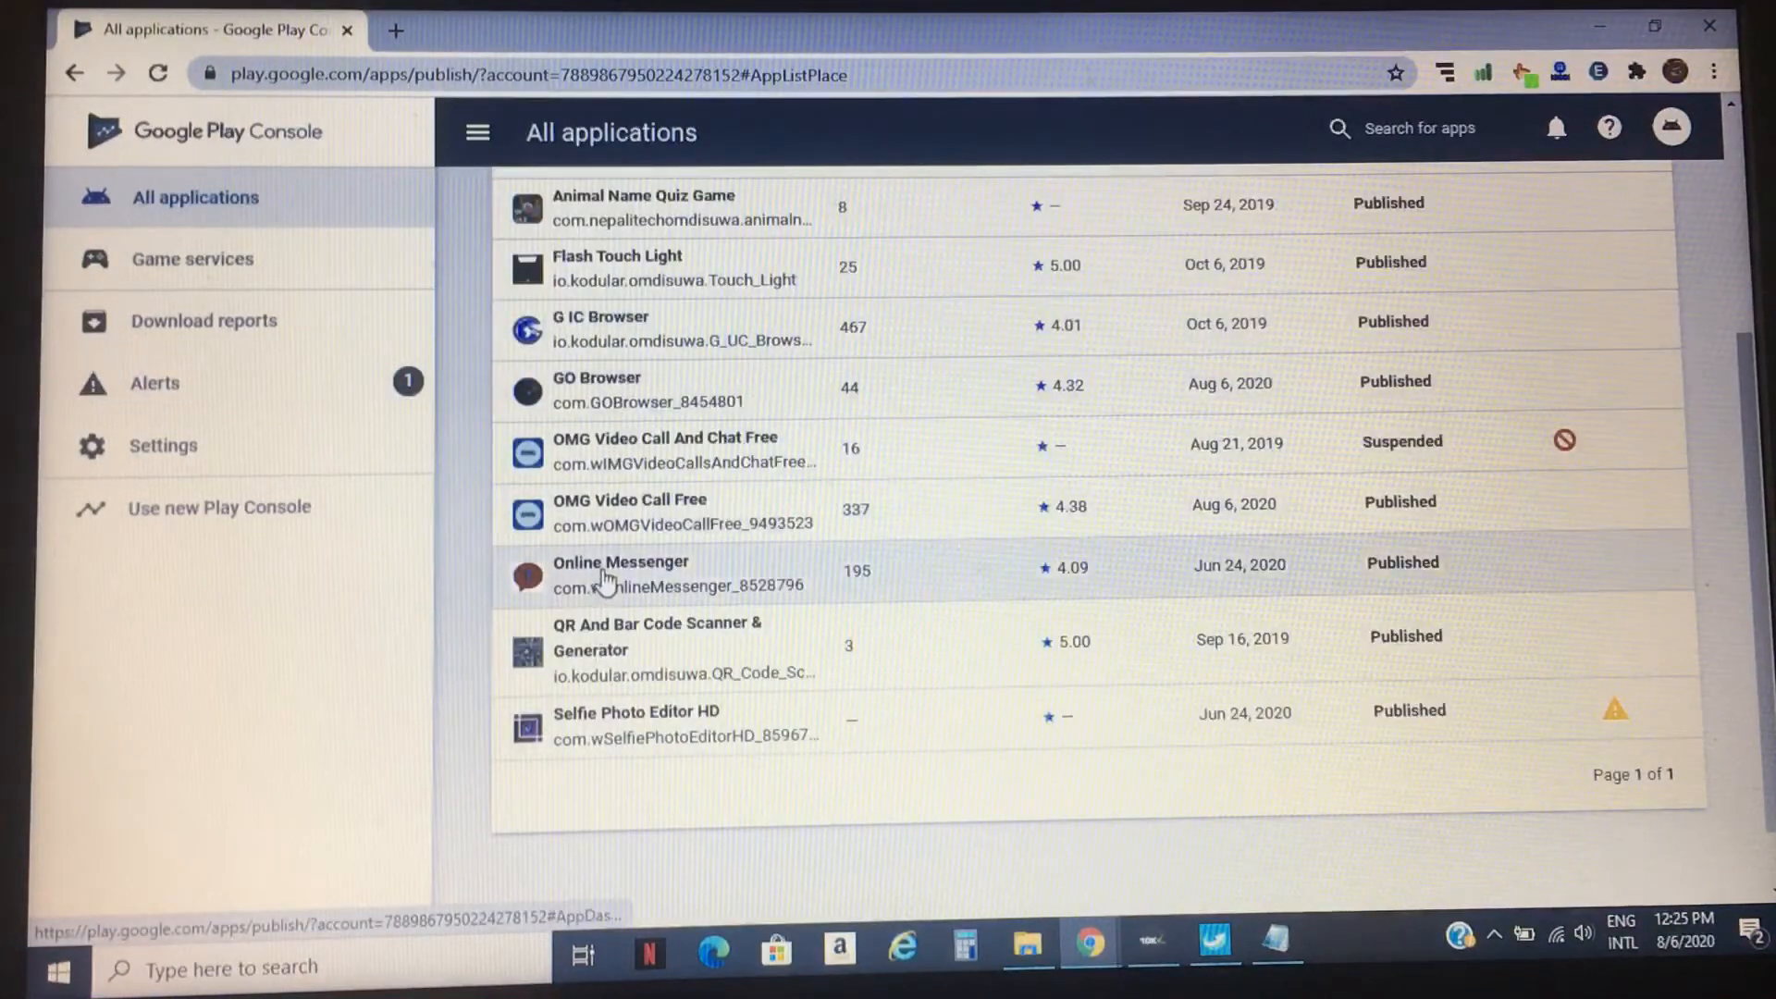
Choose Online Messenger from the app list to load its dashboard
{"action": "left_click", "coordinate": [620, 573]}
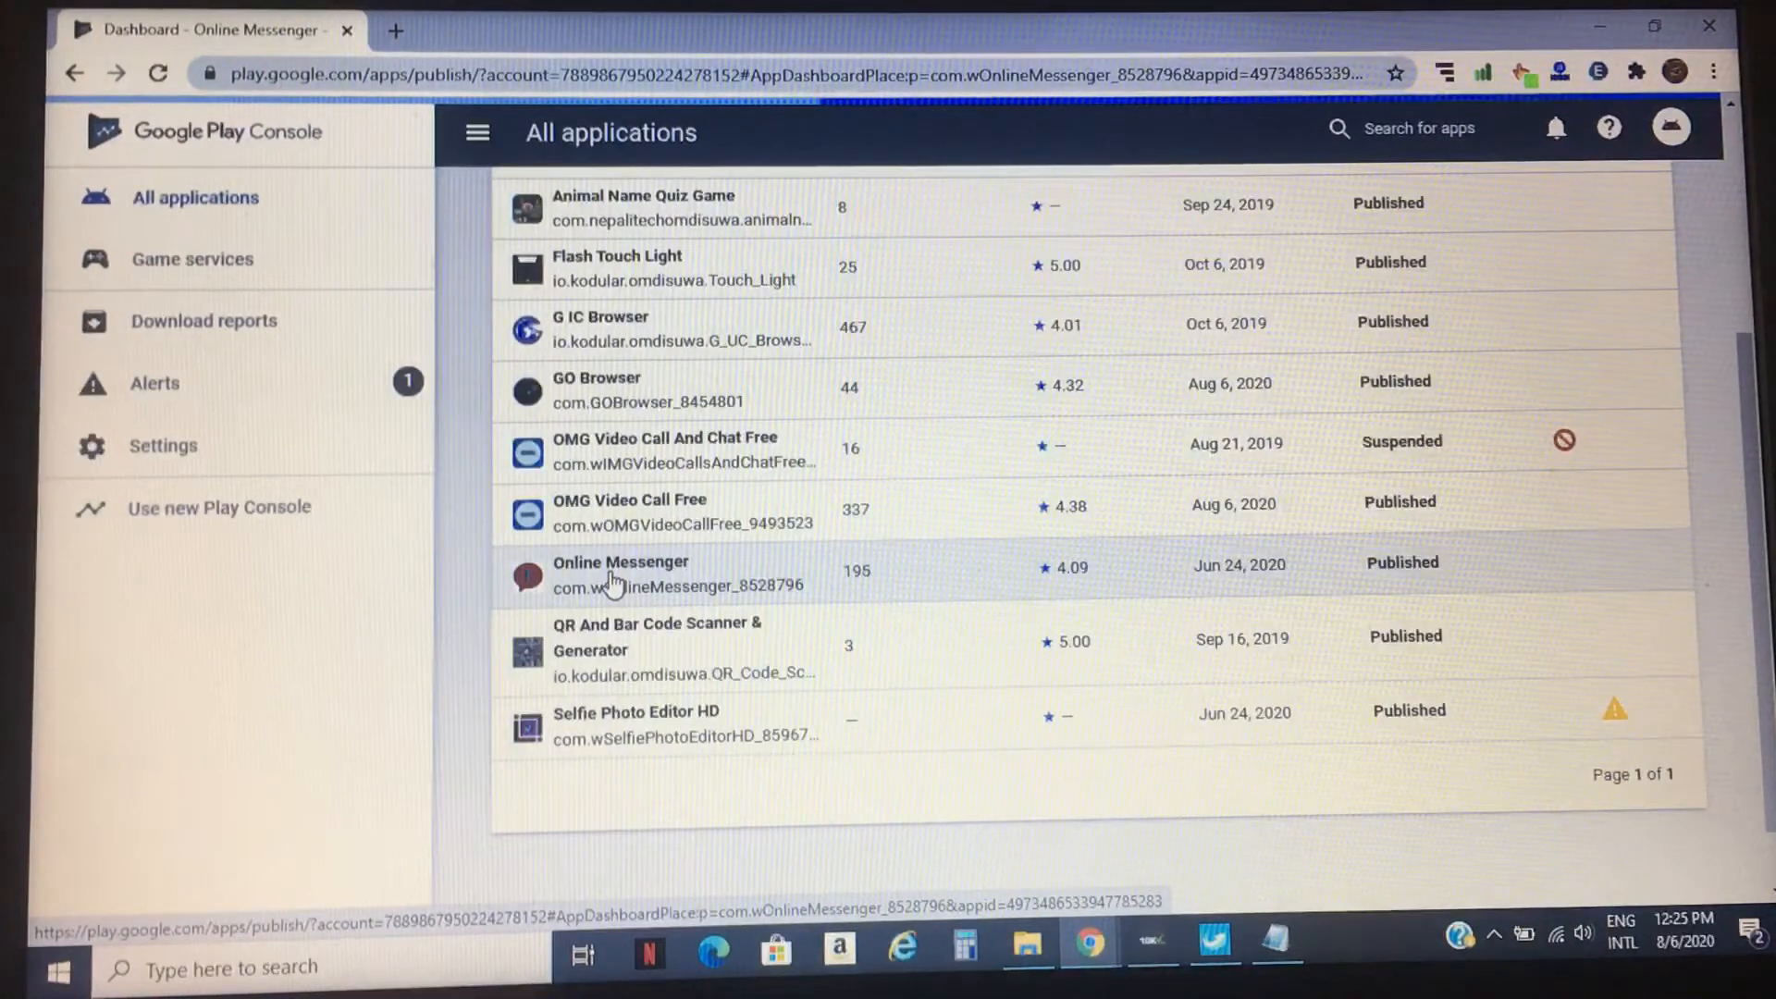
Go to App releases under Release management for Online Messenger
{"action": "left_click", "coordinate": [620, 575]}
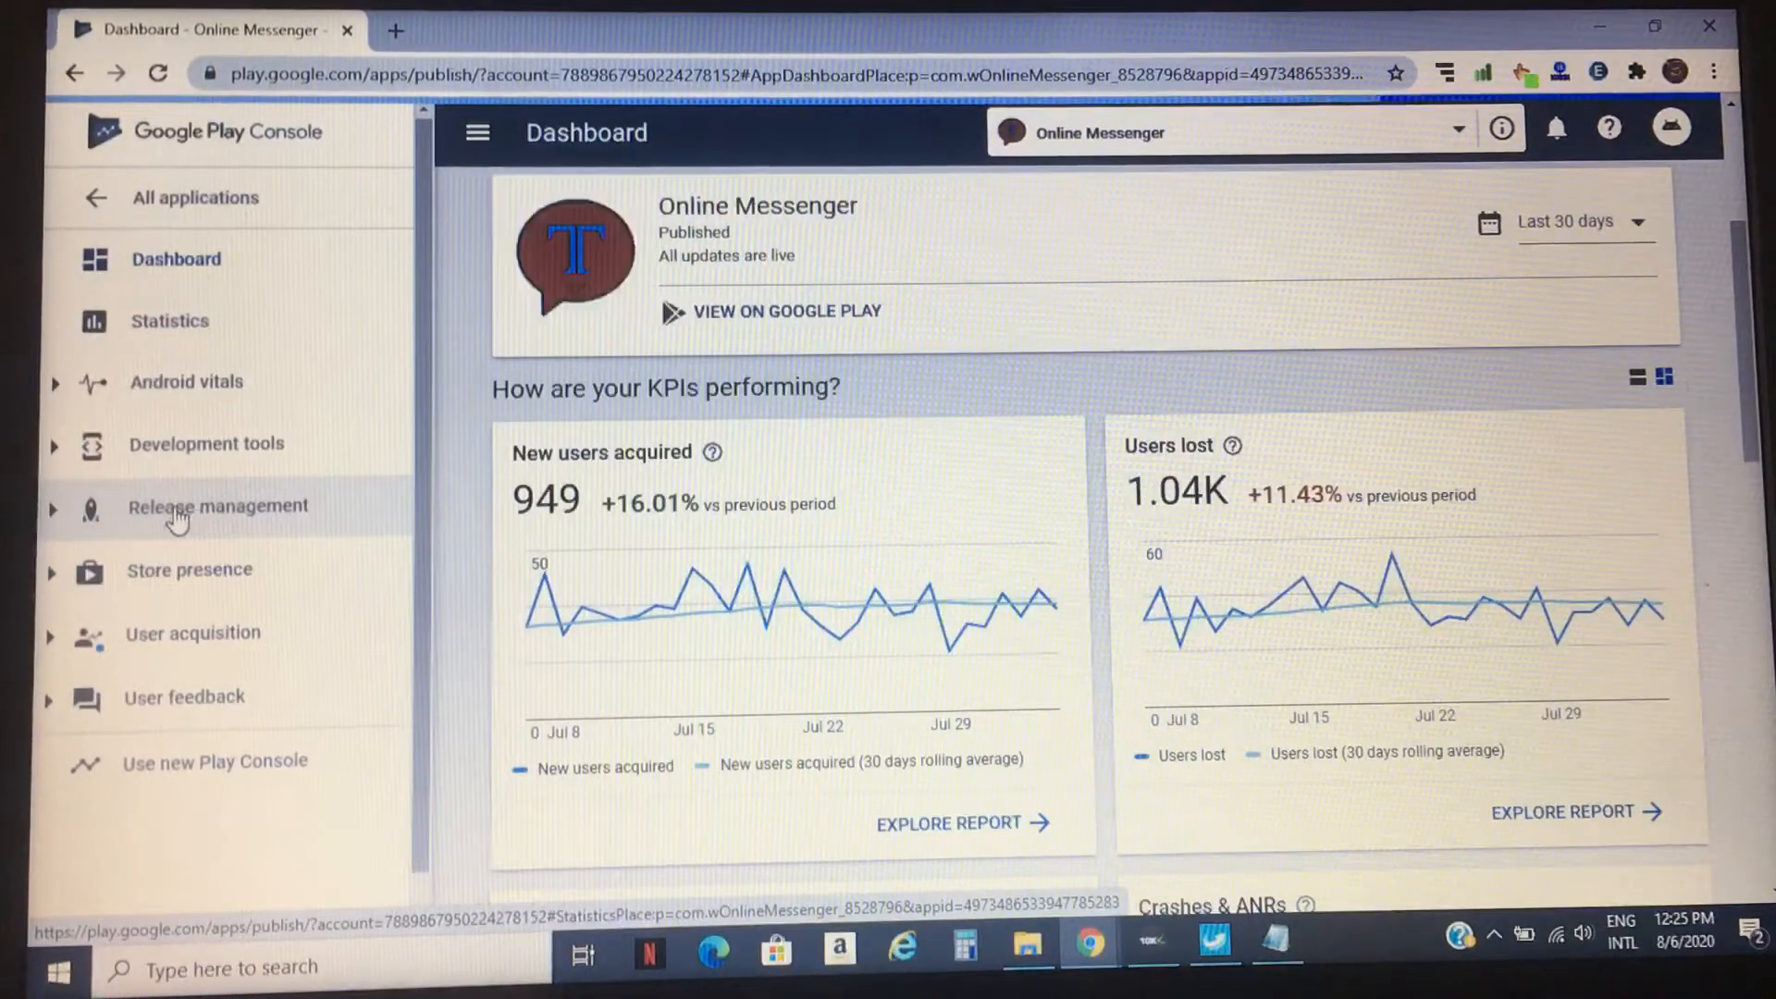
{"action": "left_click", "coordinate": [218, 506]}
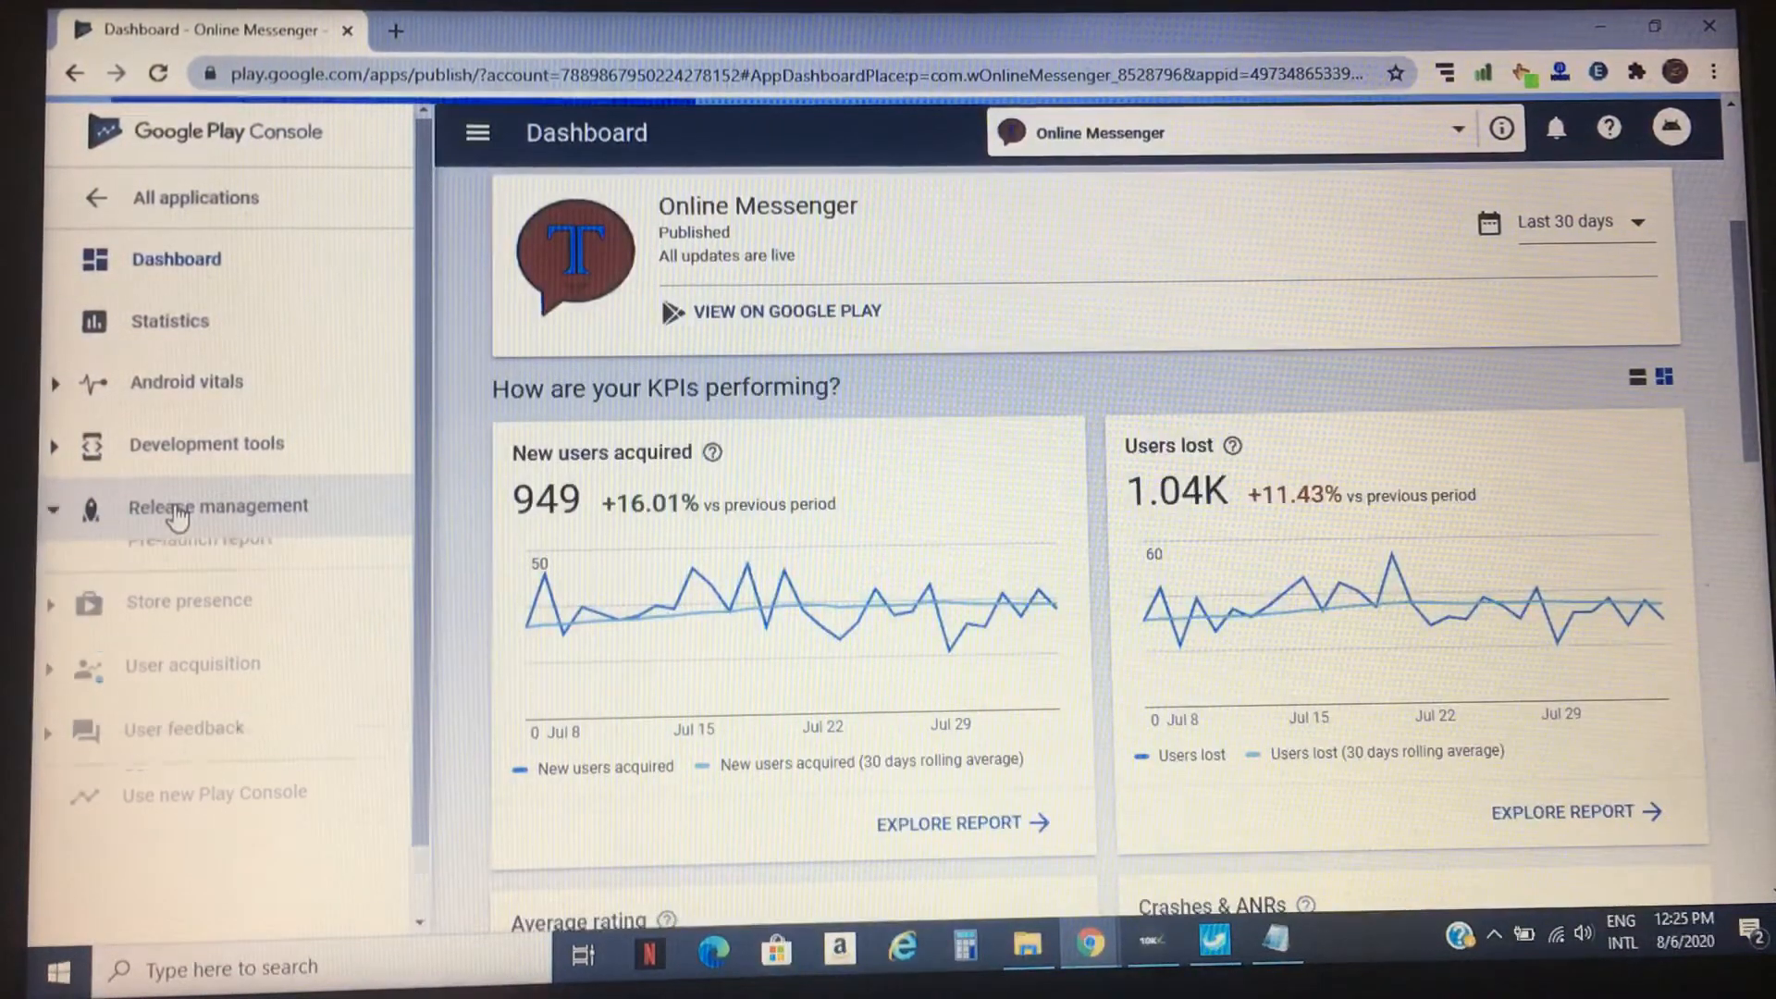
{"action": "left_click", "coordinate": [217, 506]}
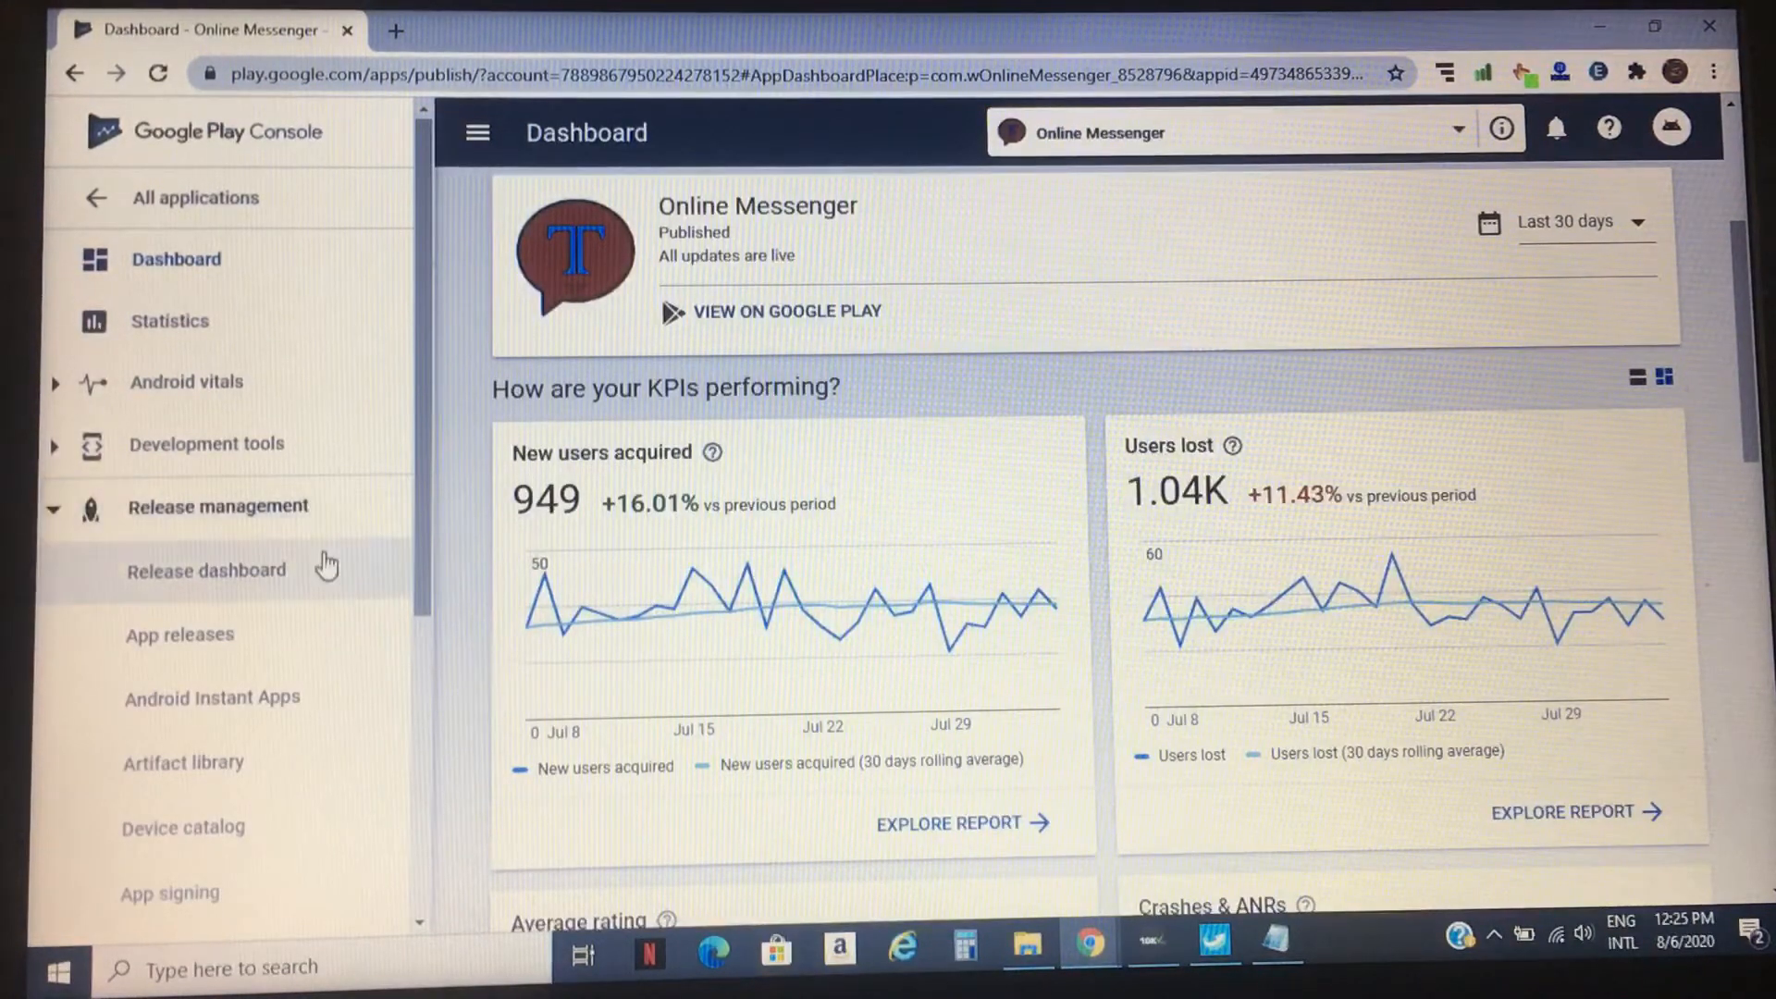
{"action": "mouse_move", "coordinate": [162, 652]}
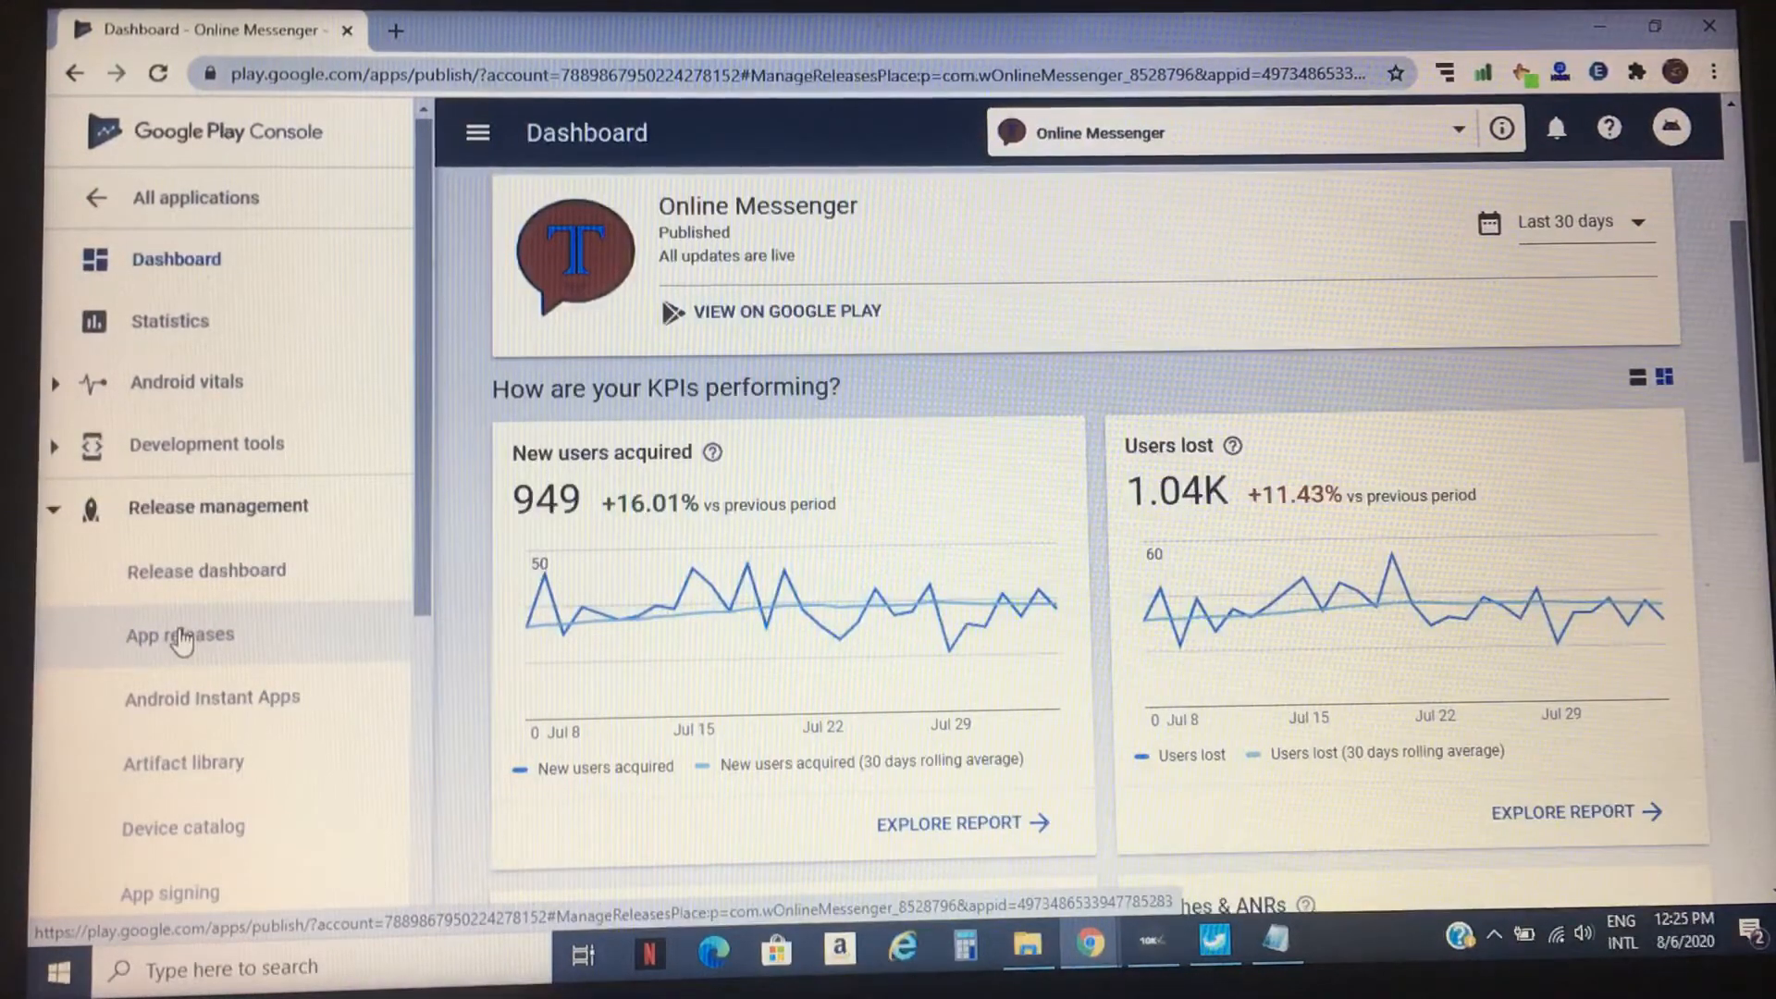
{"action": "left_click", "coordinate": [178, 636]}
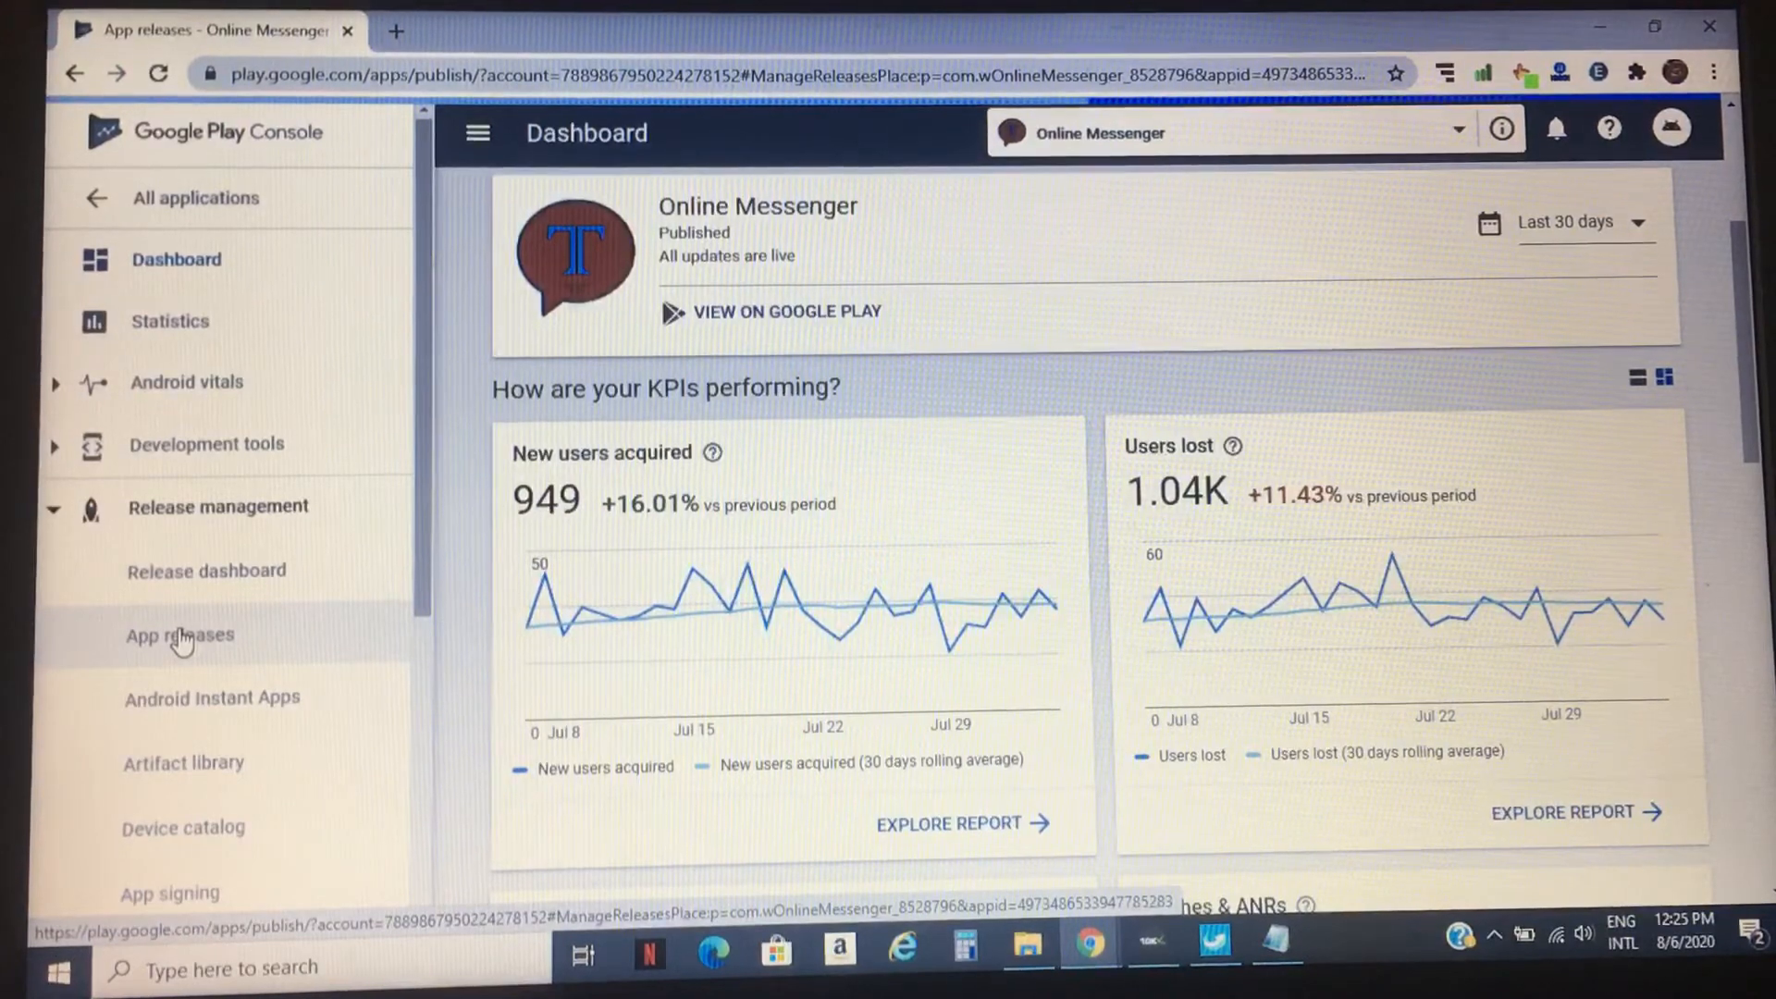
Manage the Production track to view release 3.11.9's rollout history, notes and APK
{"action": "left_click", "coordinate": [179, 636]}
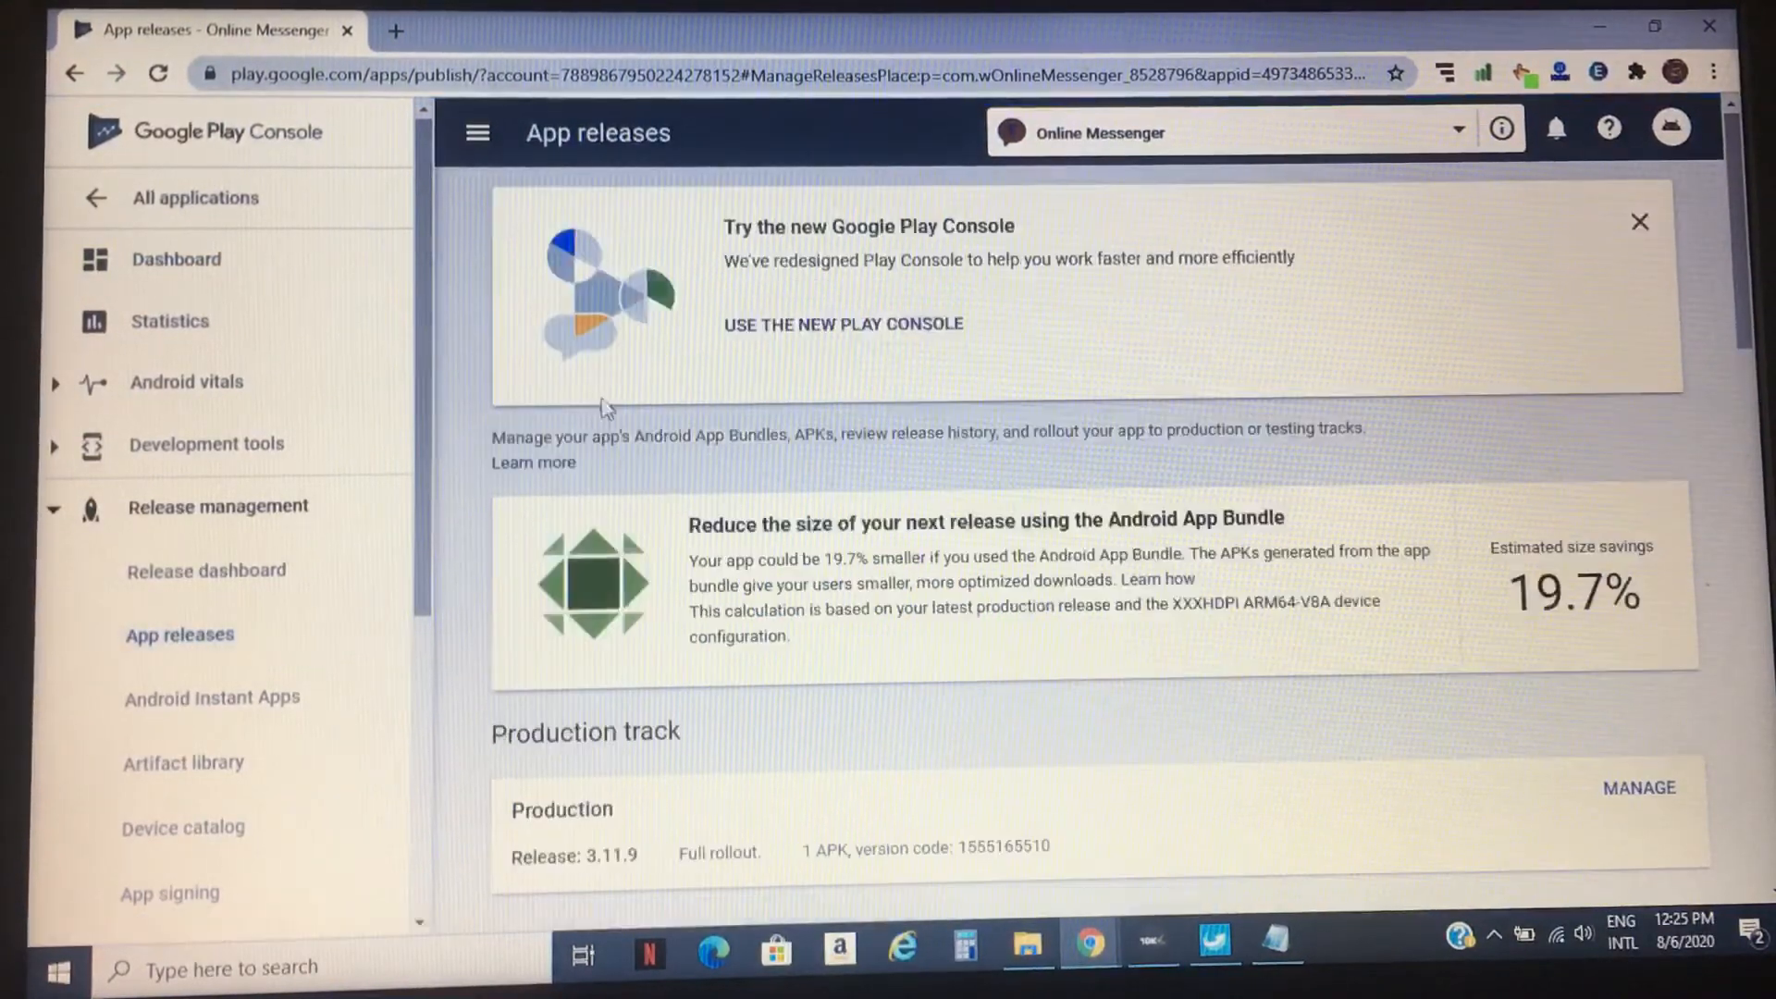
{"action": "scroll", "scroll_direction": "down", "scroll_amount": 3}
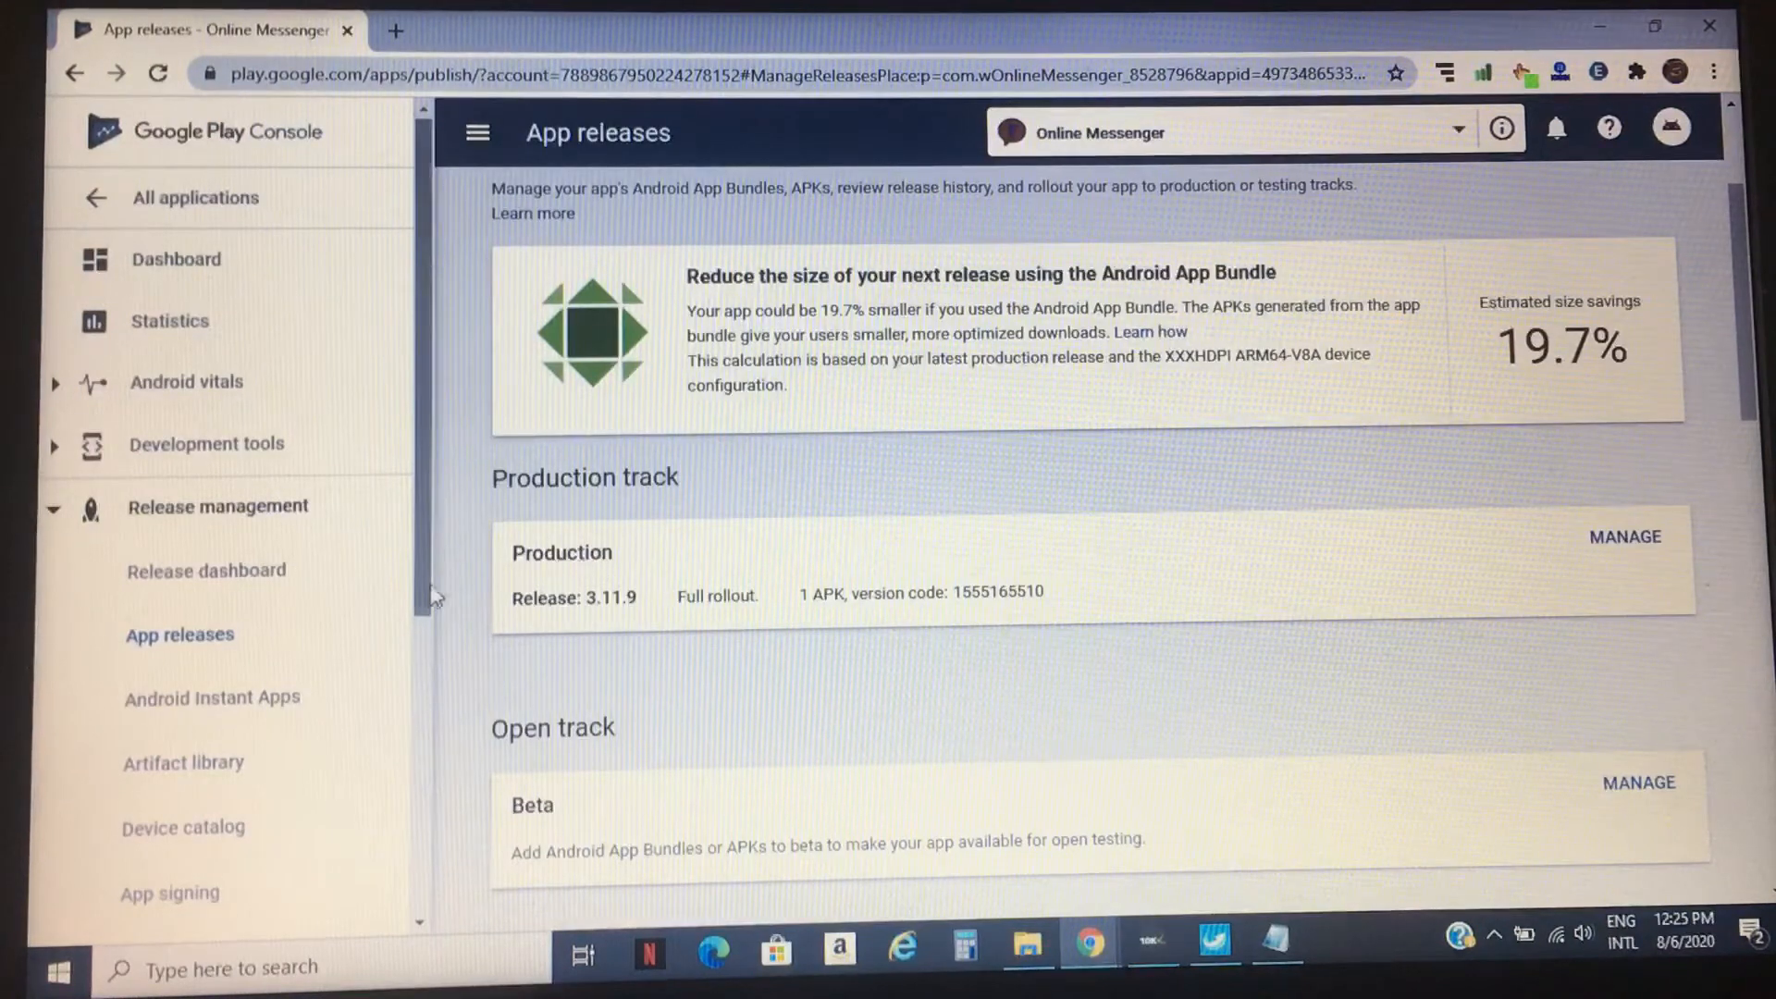
{"action": "mouse_move", "coordinate": [1586, 515]}
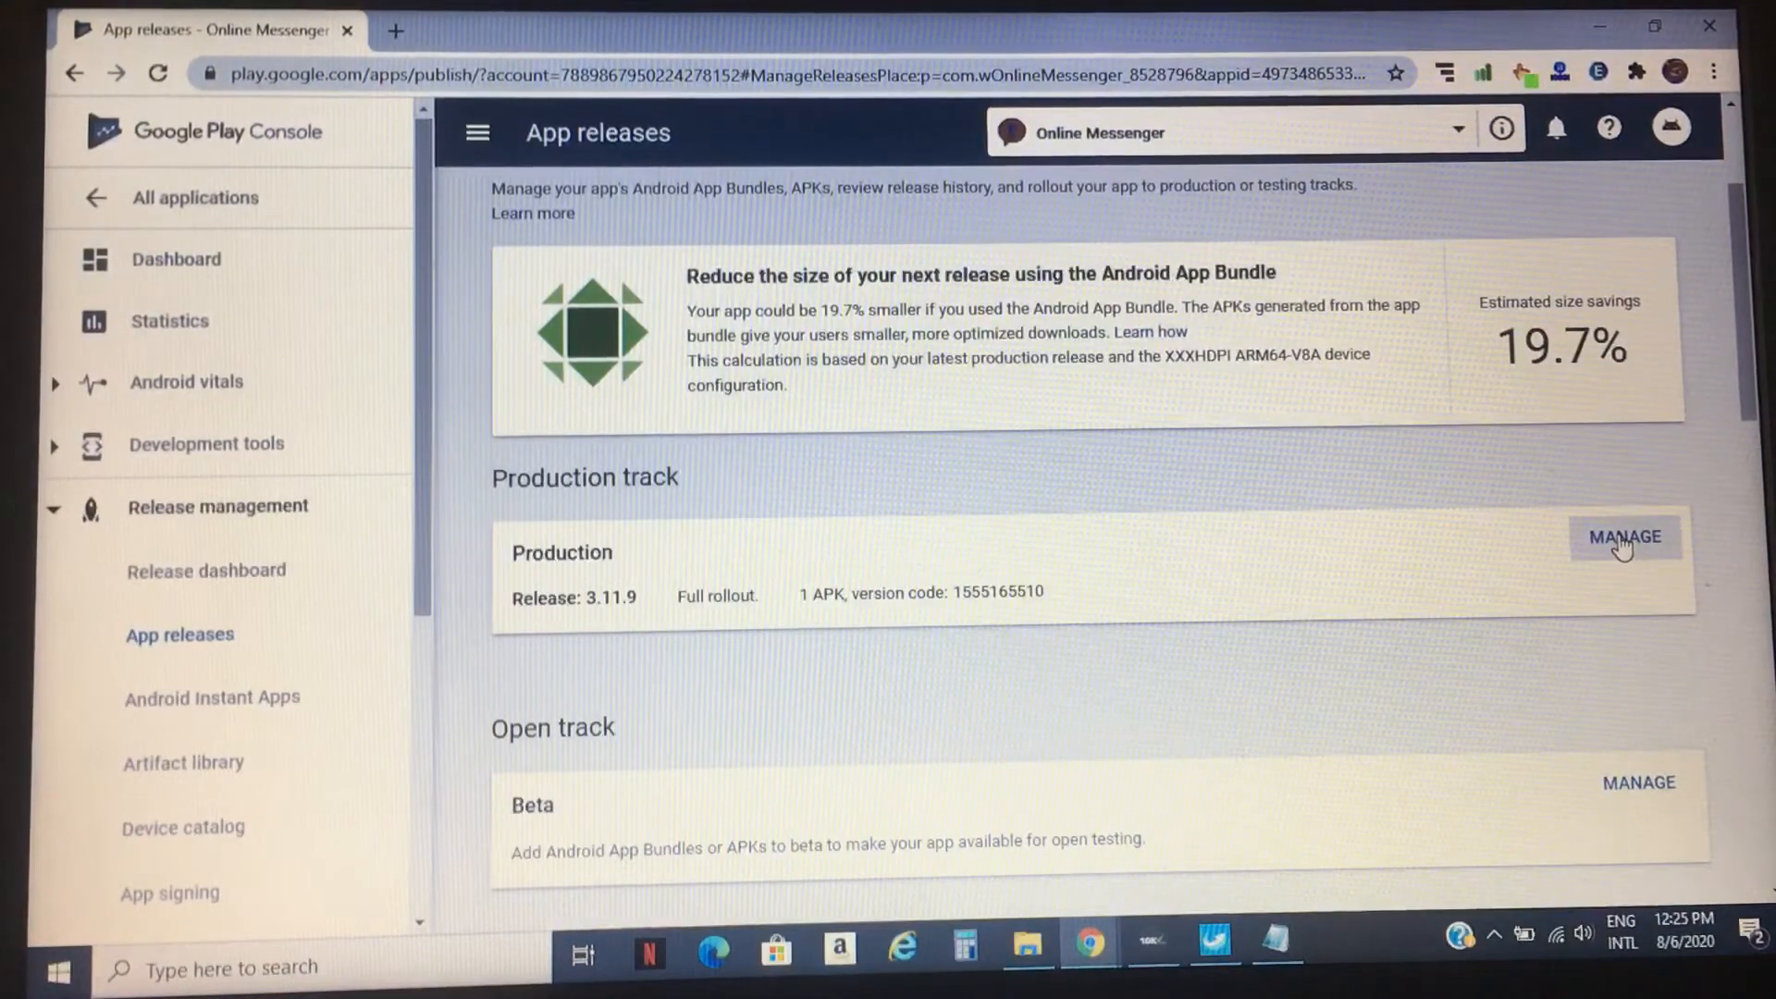
{"action": "left_click", "coordinate": [1623, 538]}
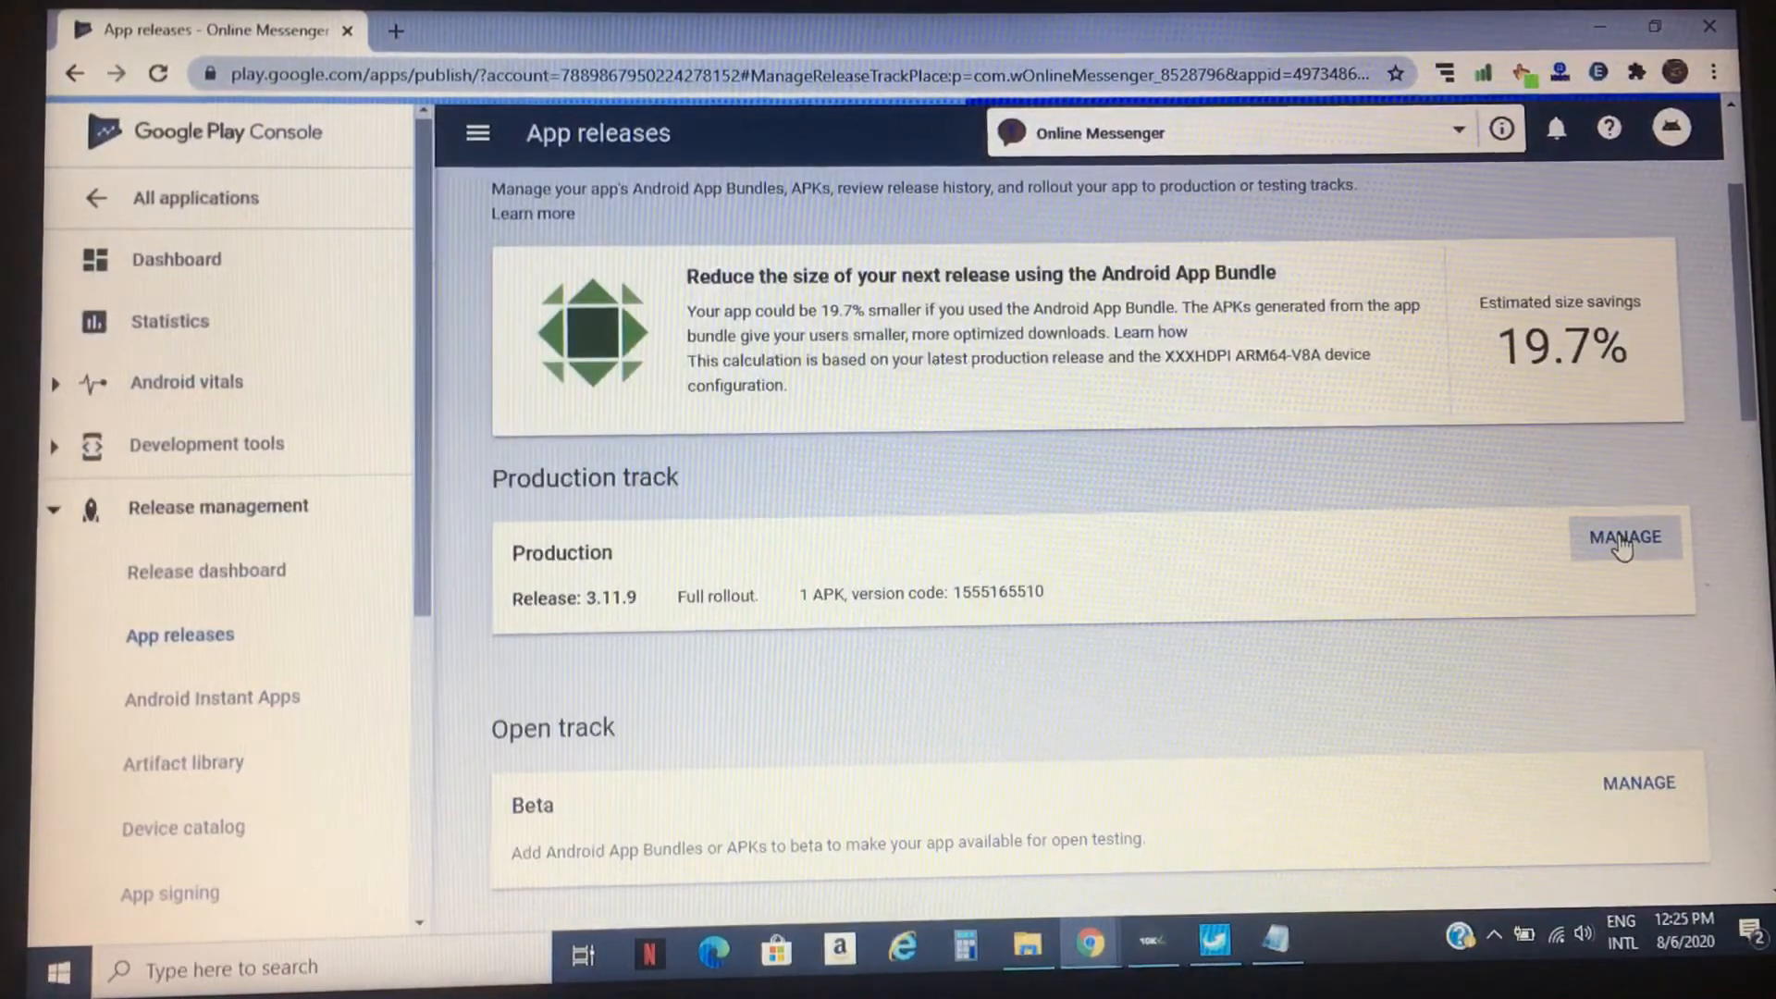
{"action": "left_click", "coordinate": [1622, 537]}
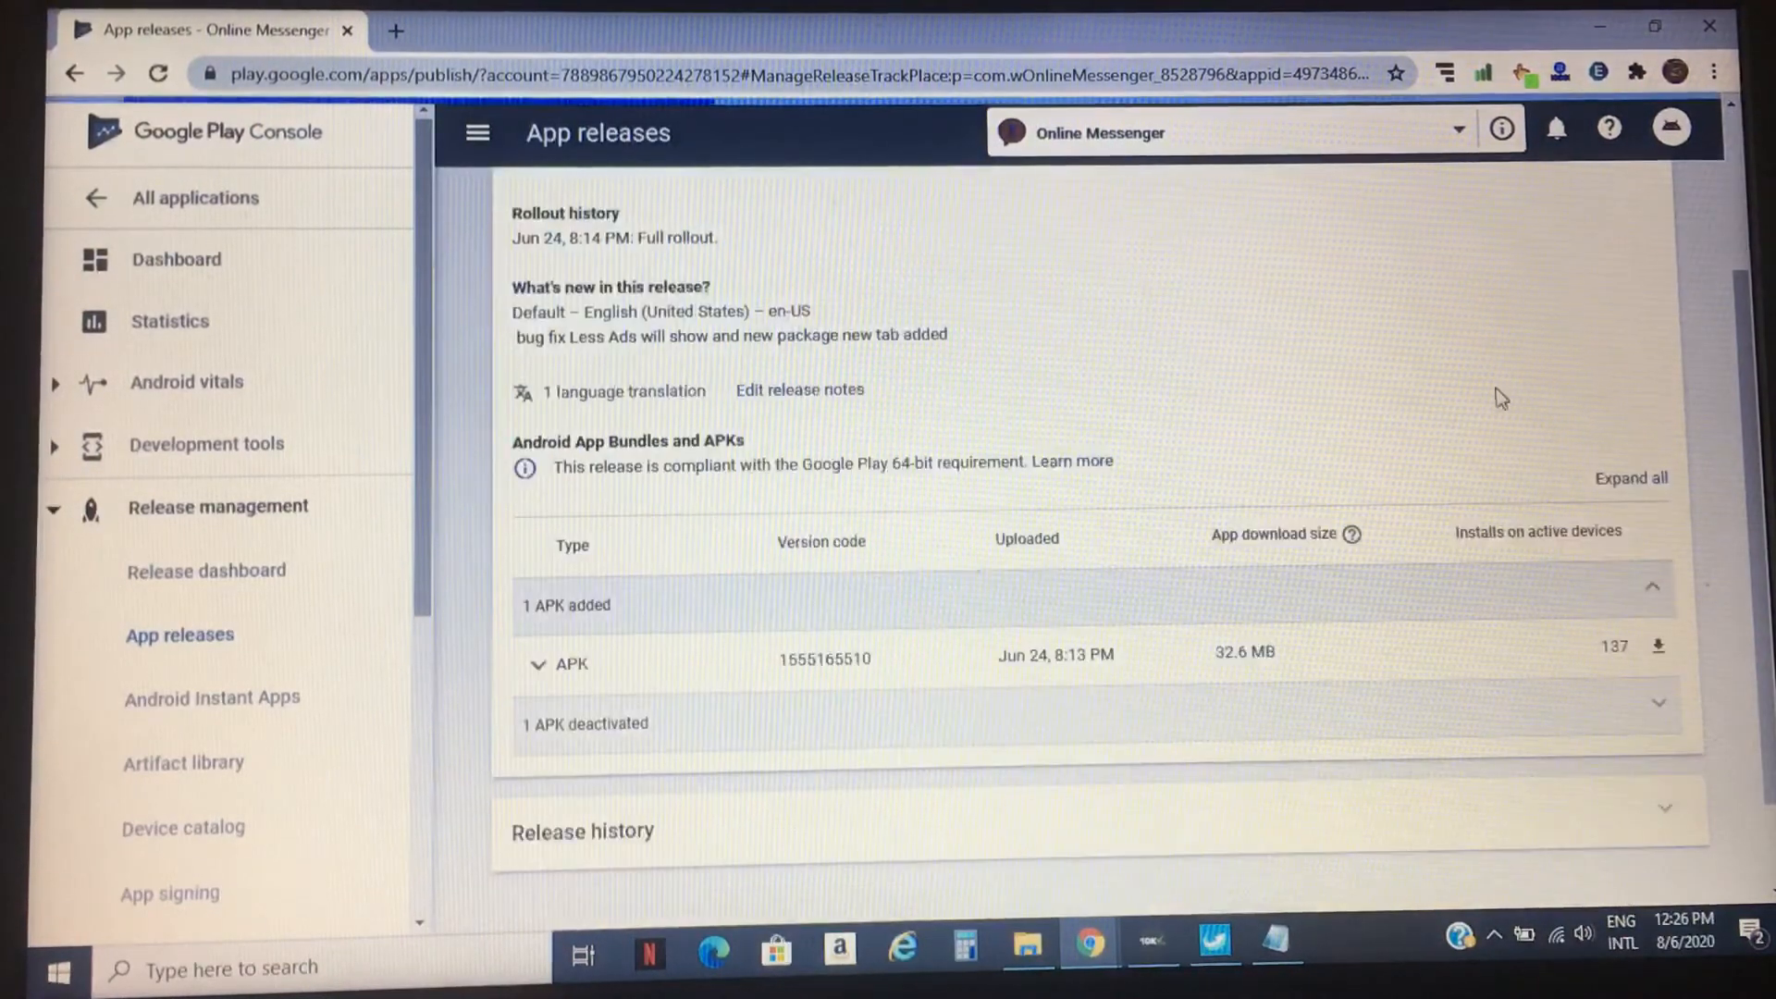
Start a new production release and launch the file chooser for its APK
{"action": "scroll", "scroll_direction": "down", "scroll_amount": 3}
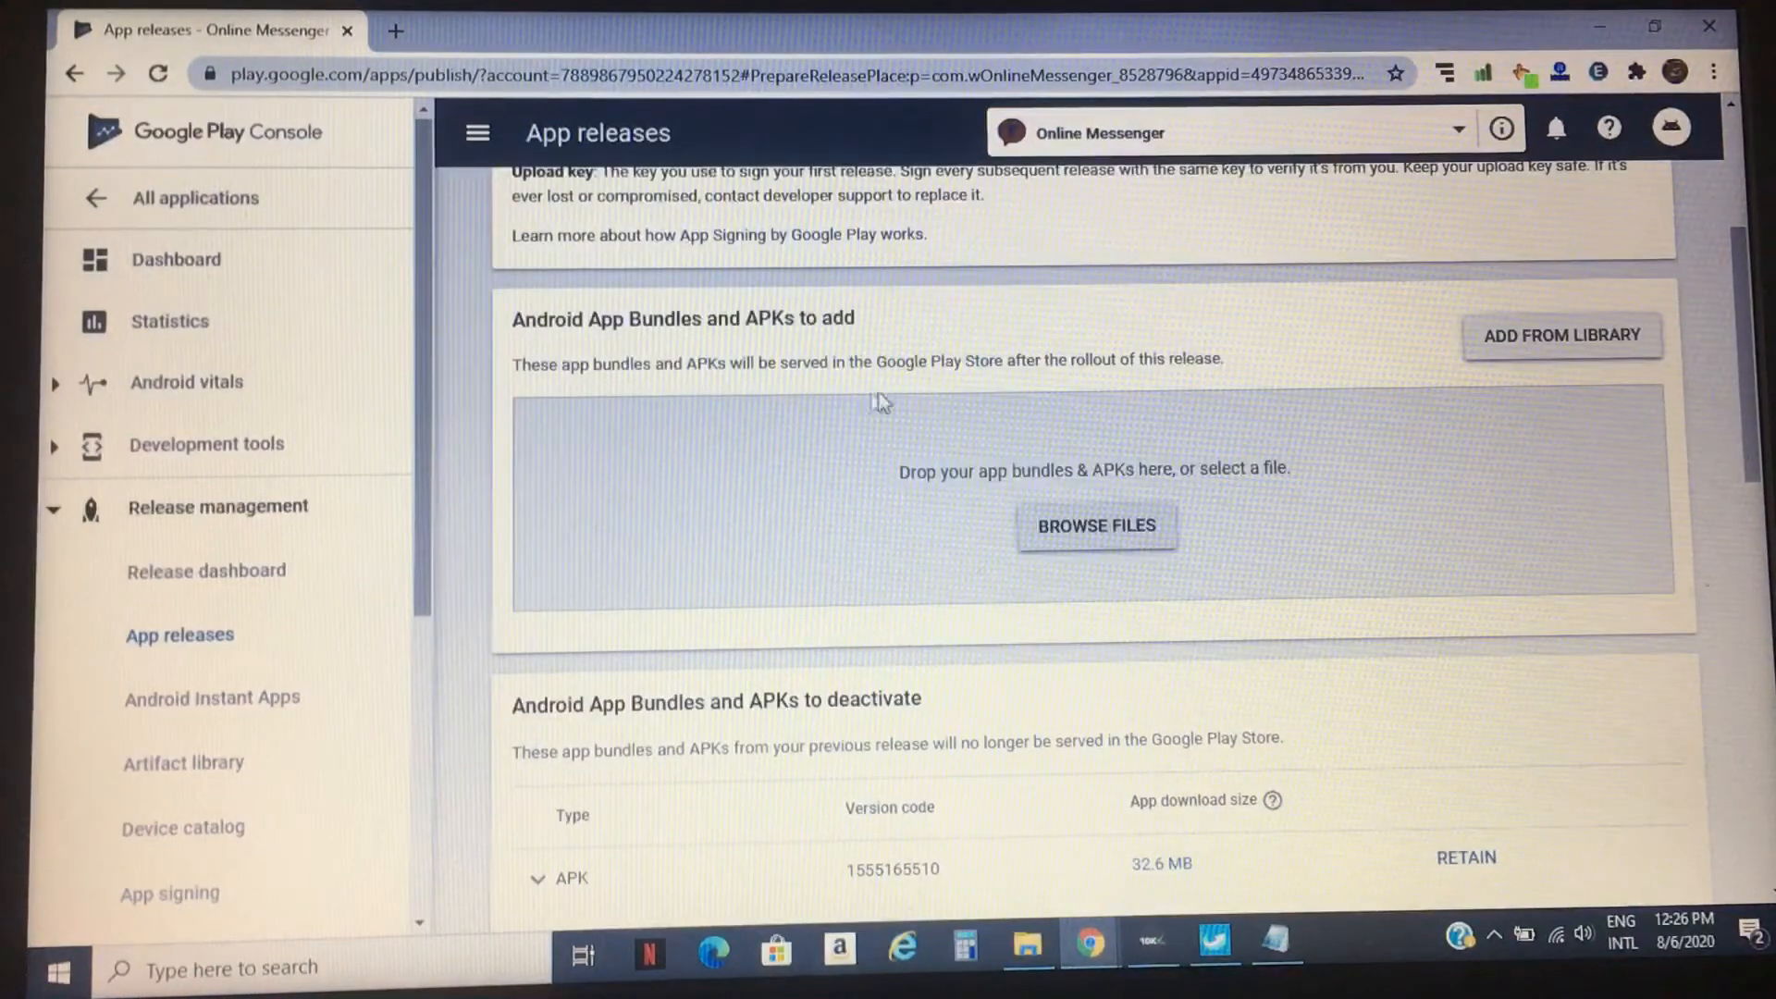
{"action": "mouse_move", "coordinate": [862, 356]}
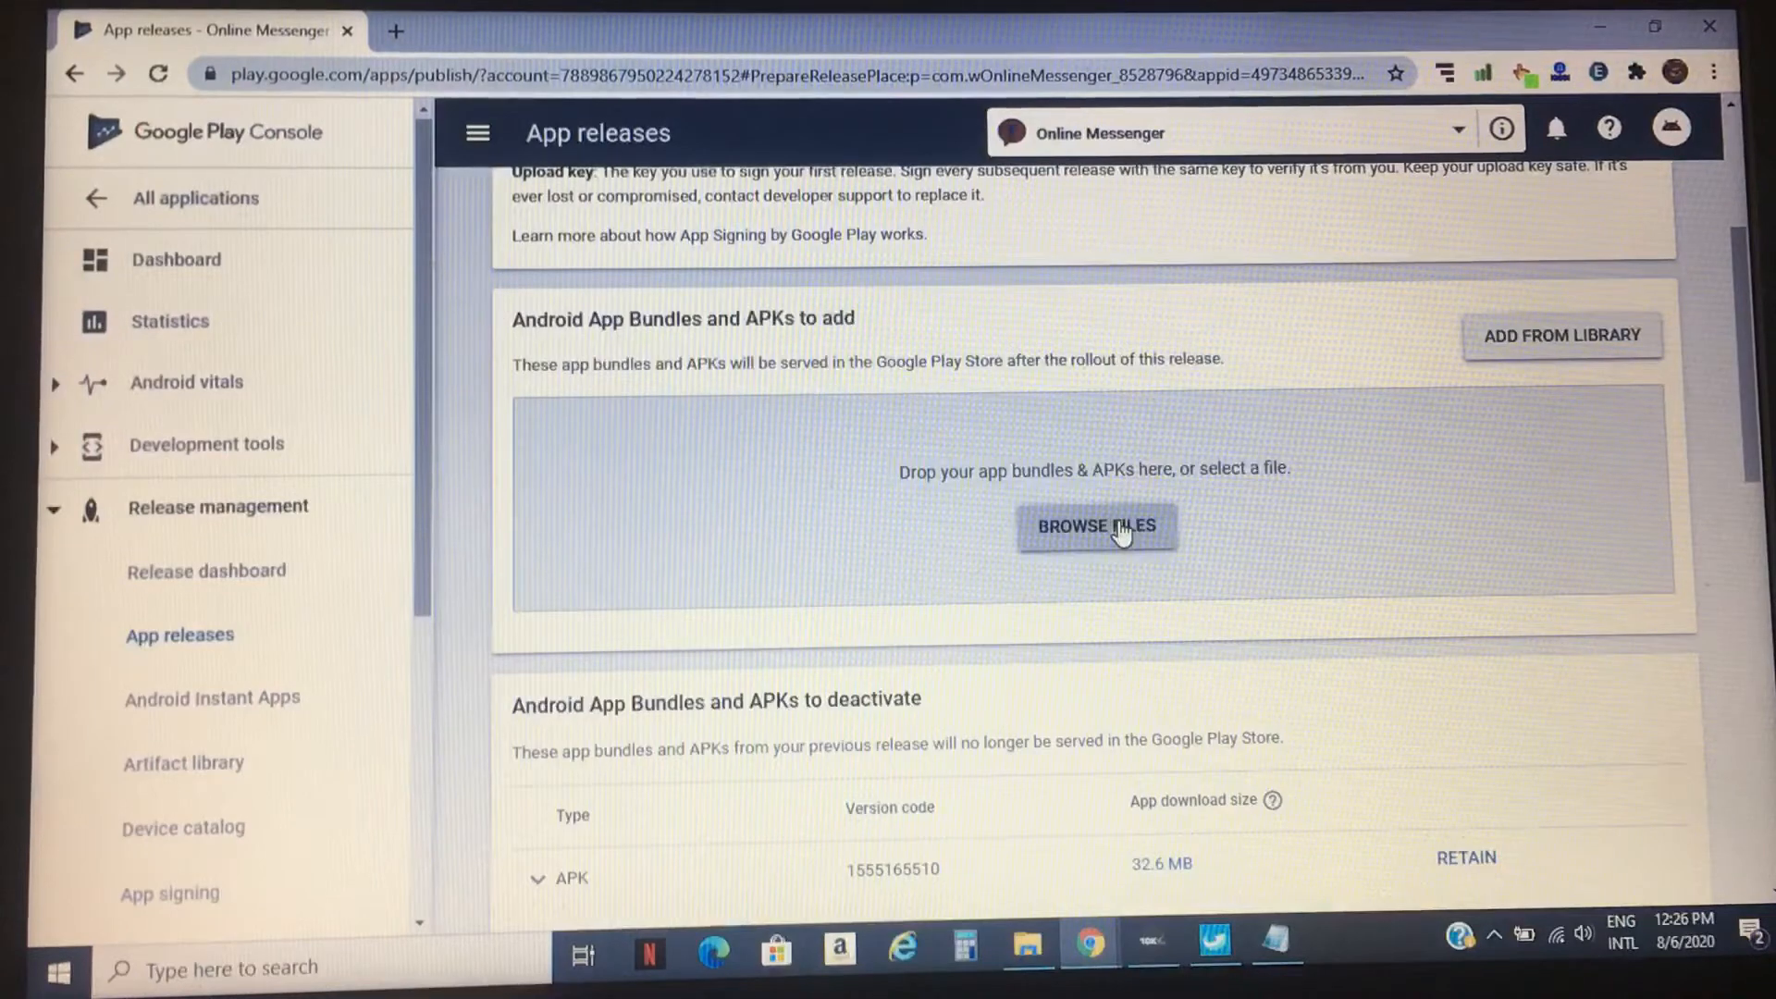
{"action": "left_click", "coordinate": [1117, 525]}
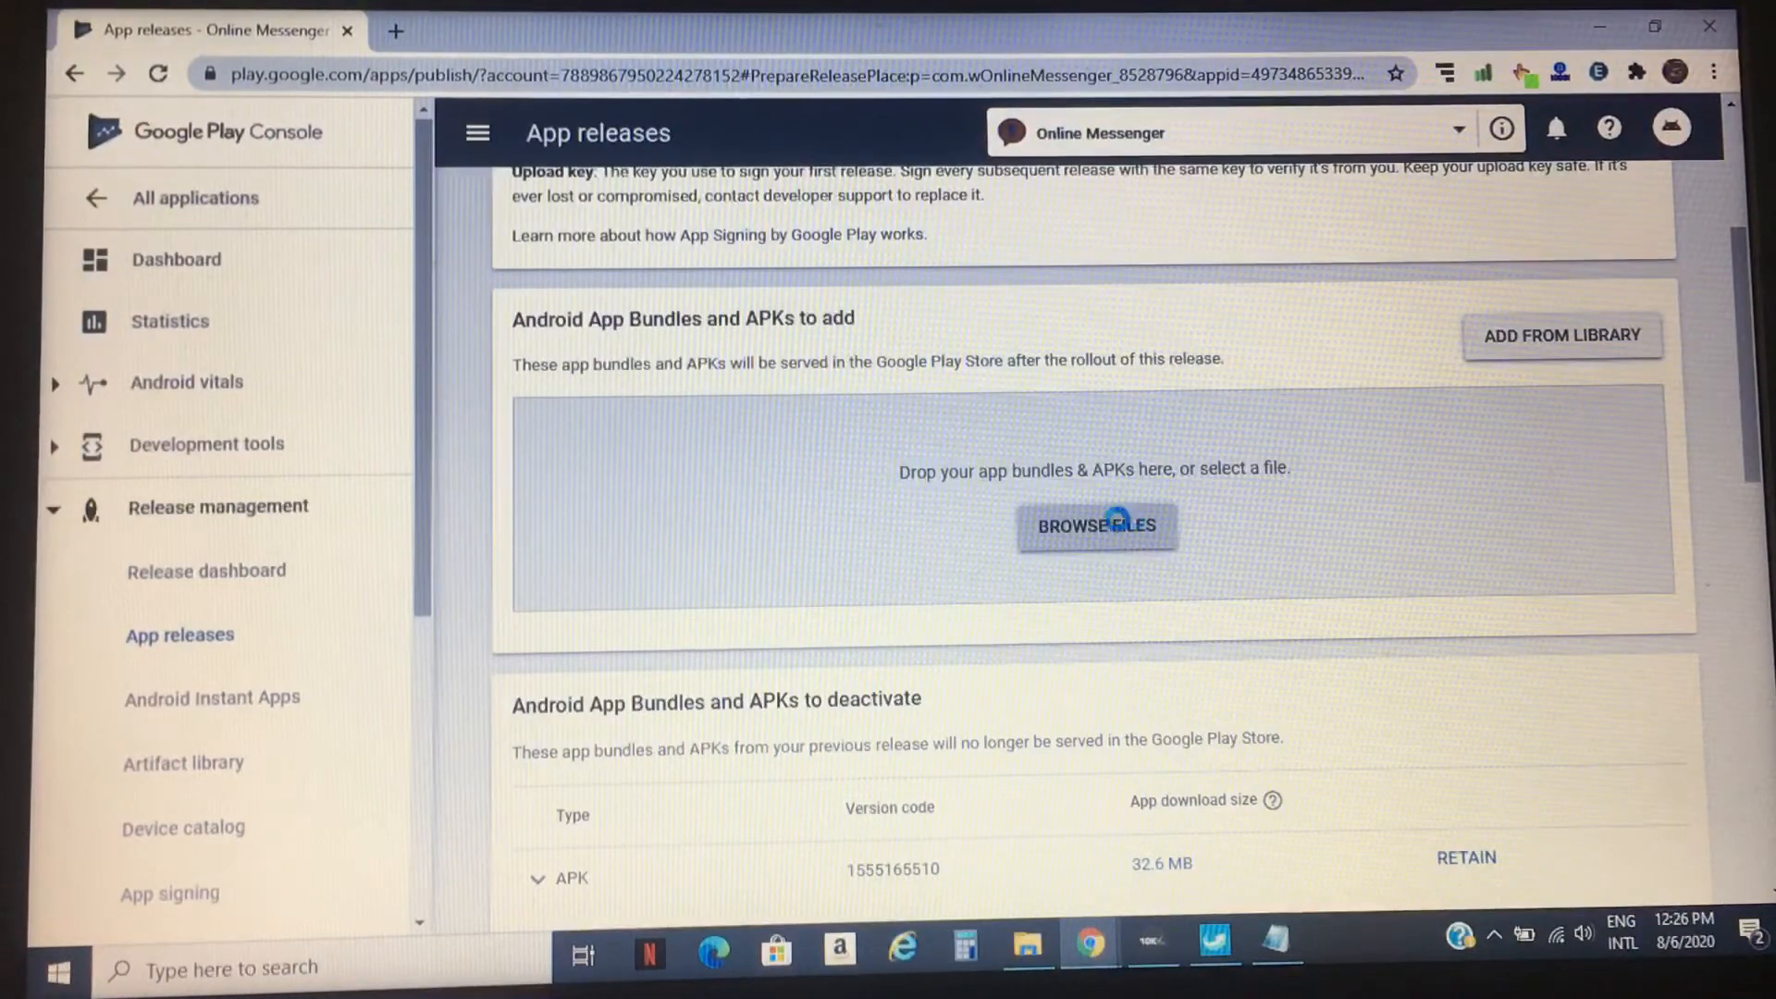
Upload the _Online_Messenger_8528796 APK from the tiktok folder to the release
{"action": "left_click", "coordinate": [1096, 525]}
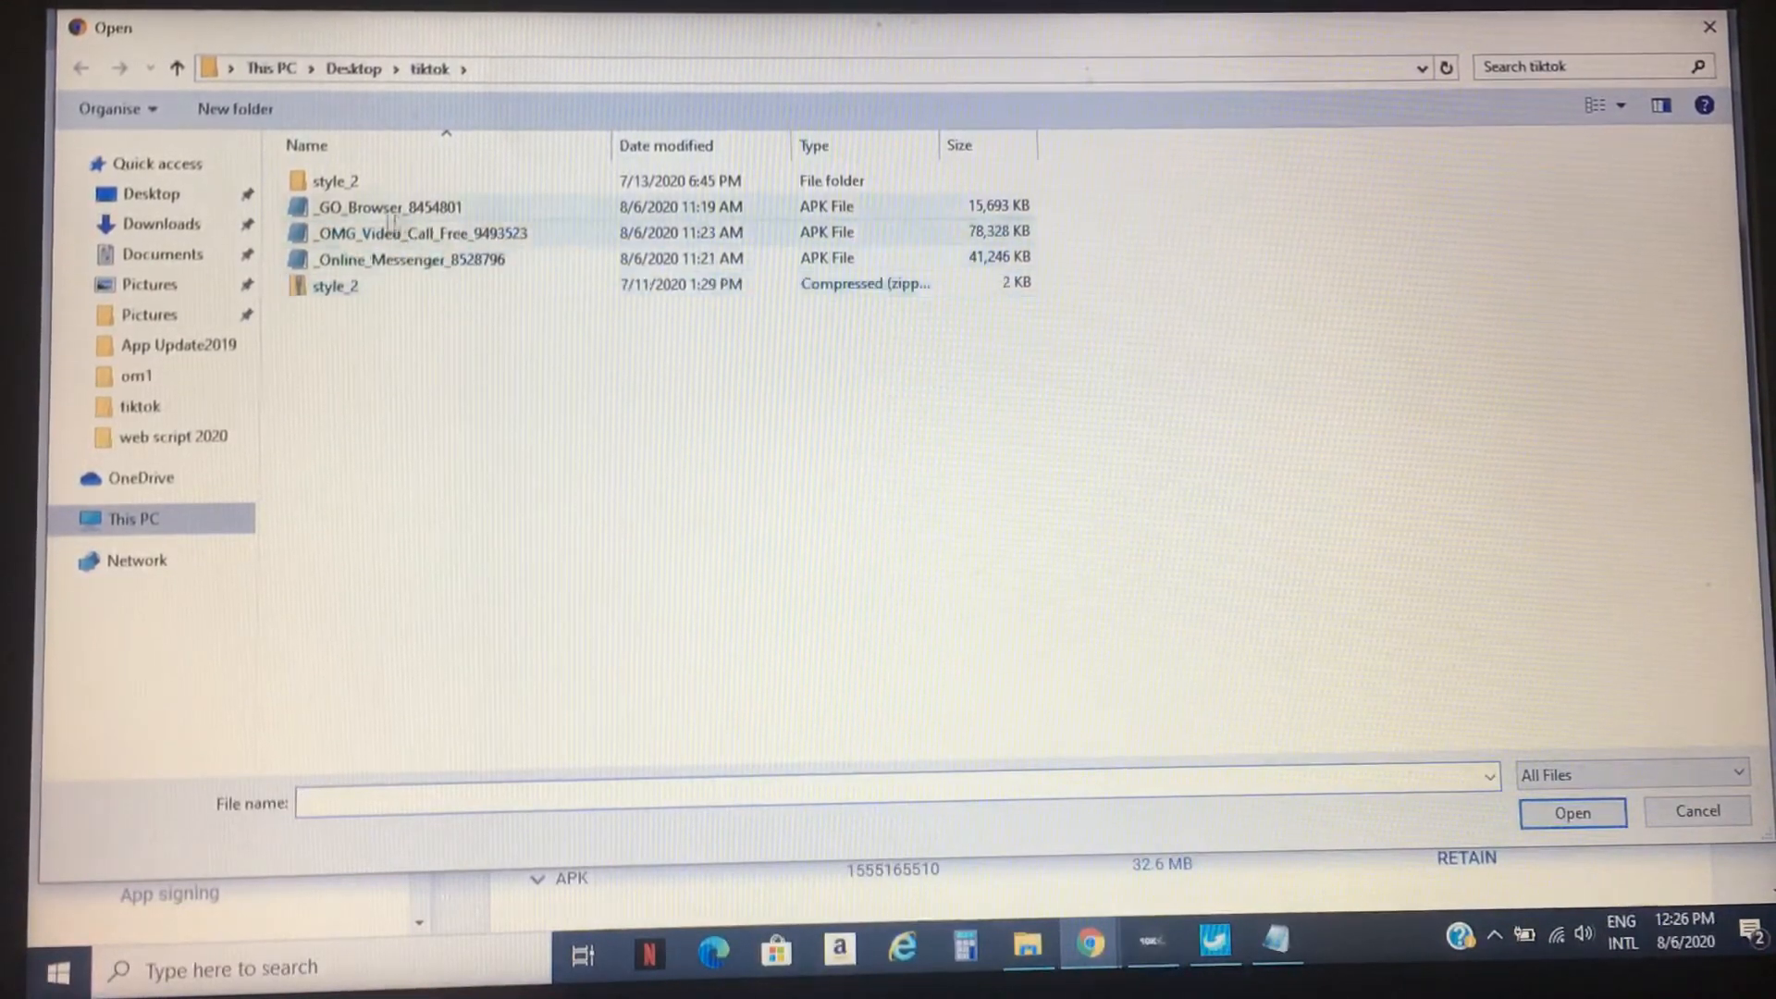
{"action": "left_click", "coordinate": [400, 260]}
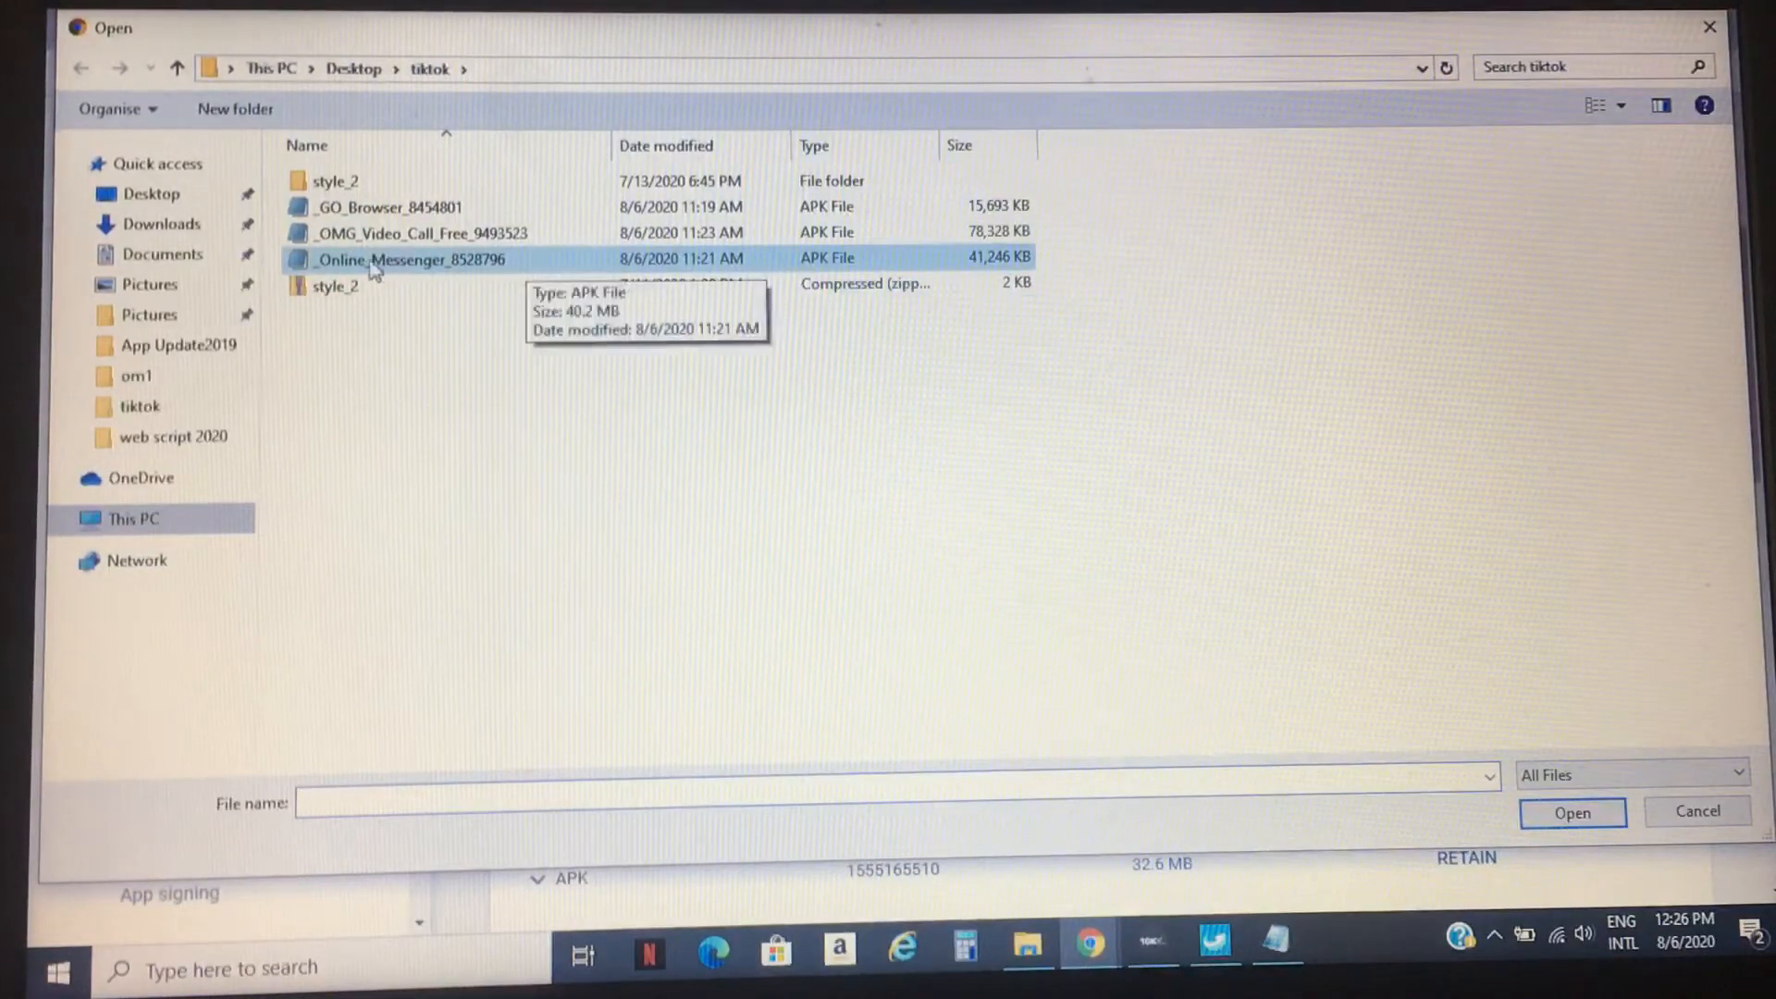
{"action": "left_click", "coordinate": [410, 260]}
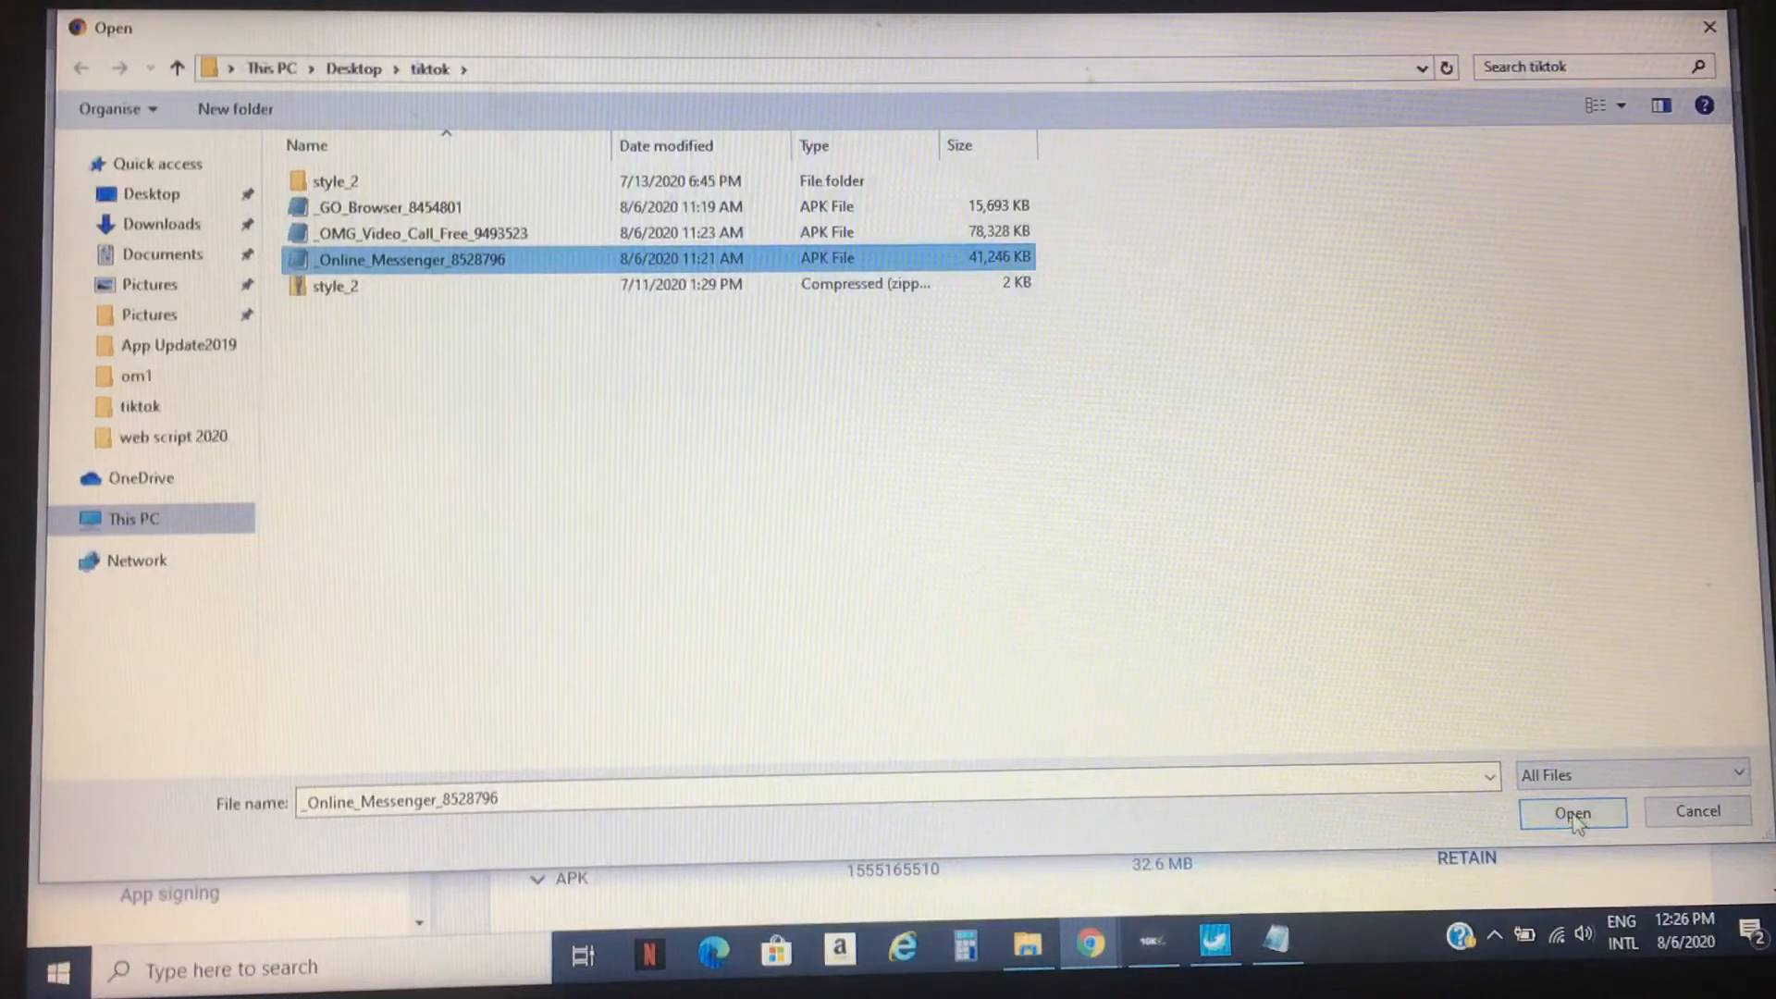
{"action": "left_click", "coordinate": [1573, 812]}
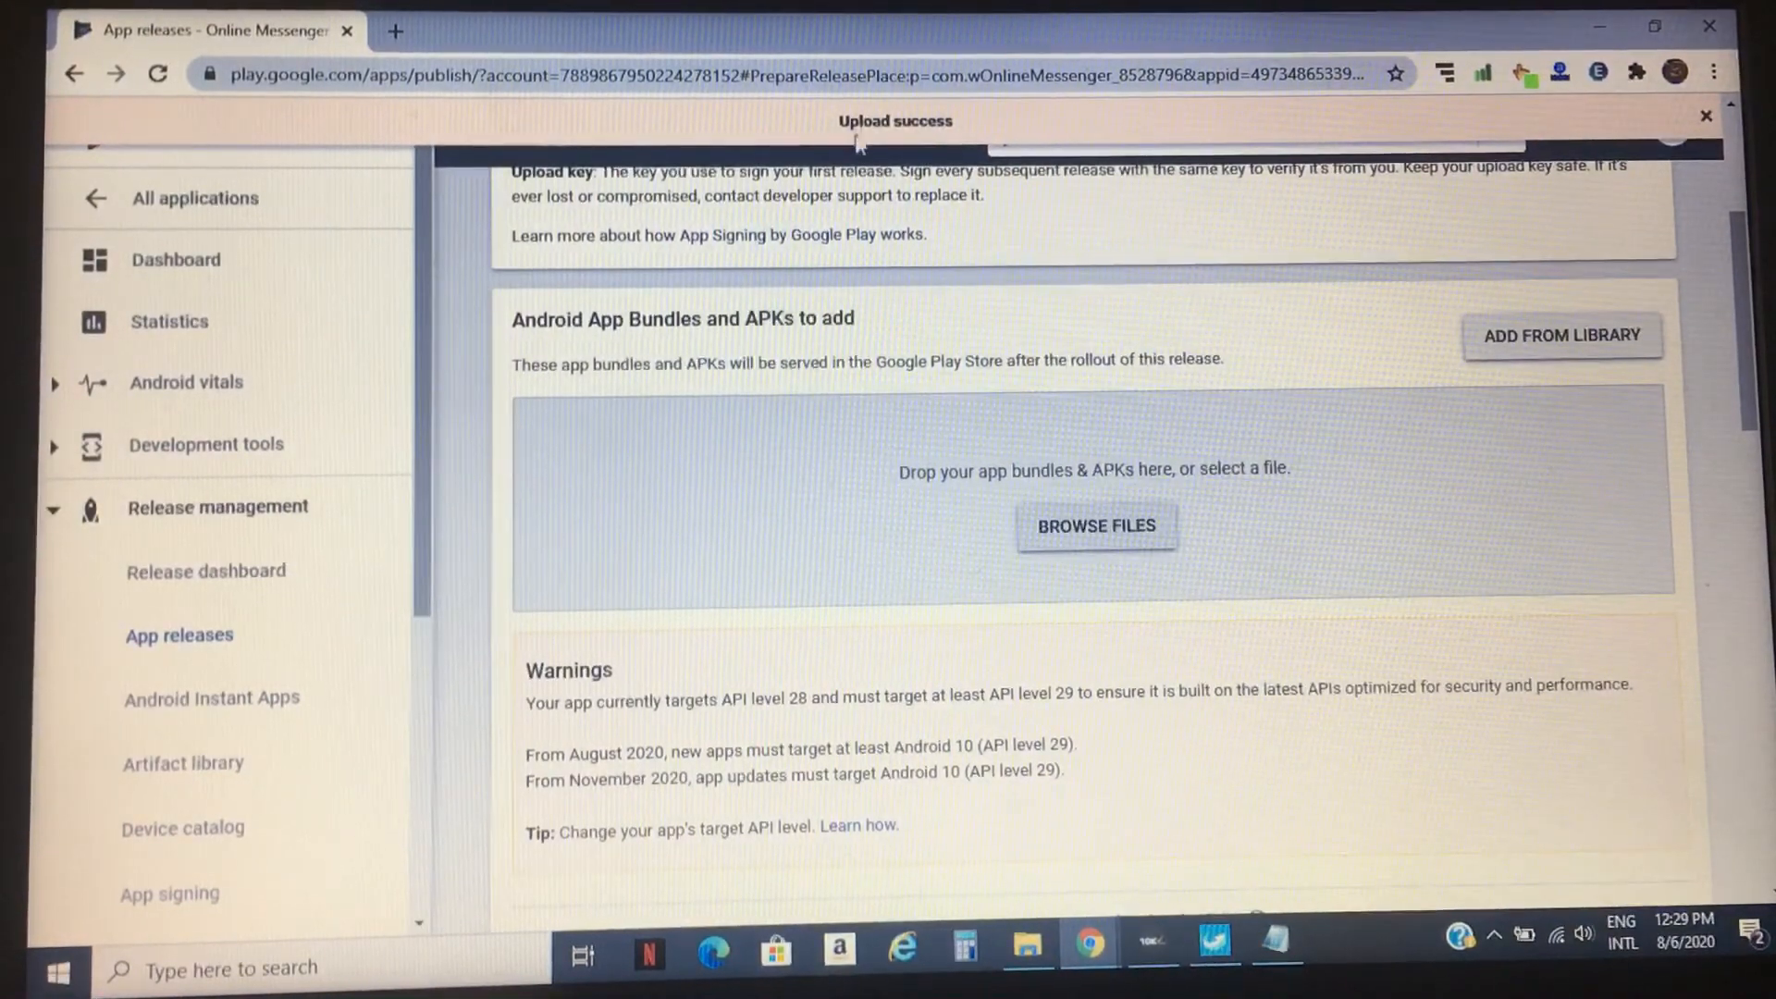
{"action": "mouse_move", "coordinate": [988, 130]}
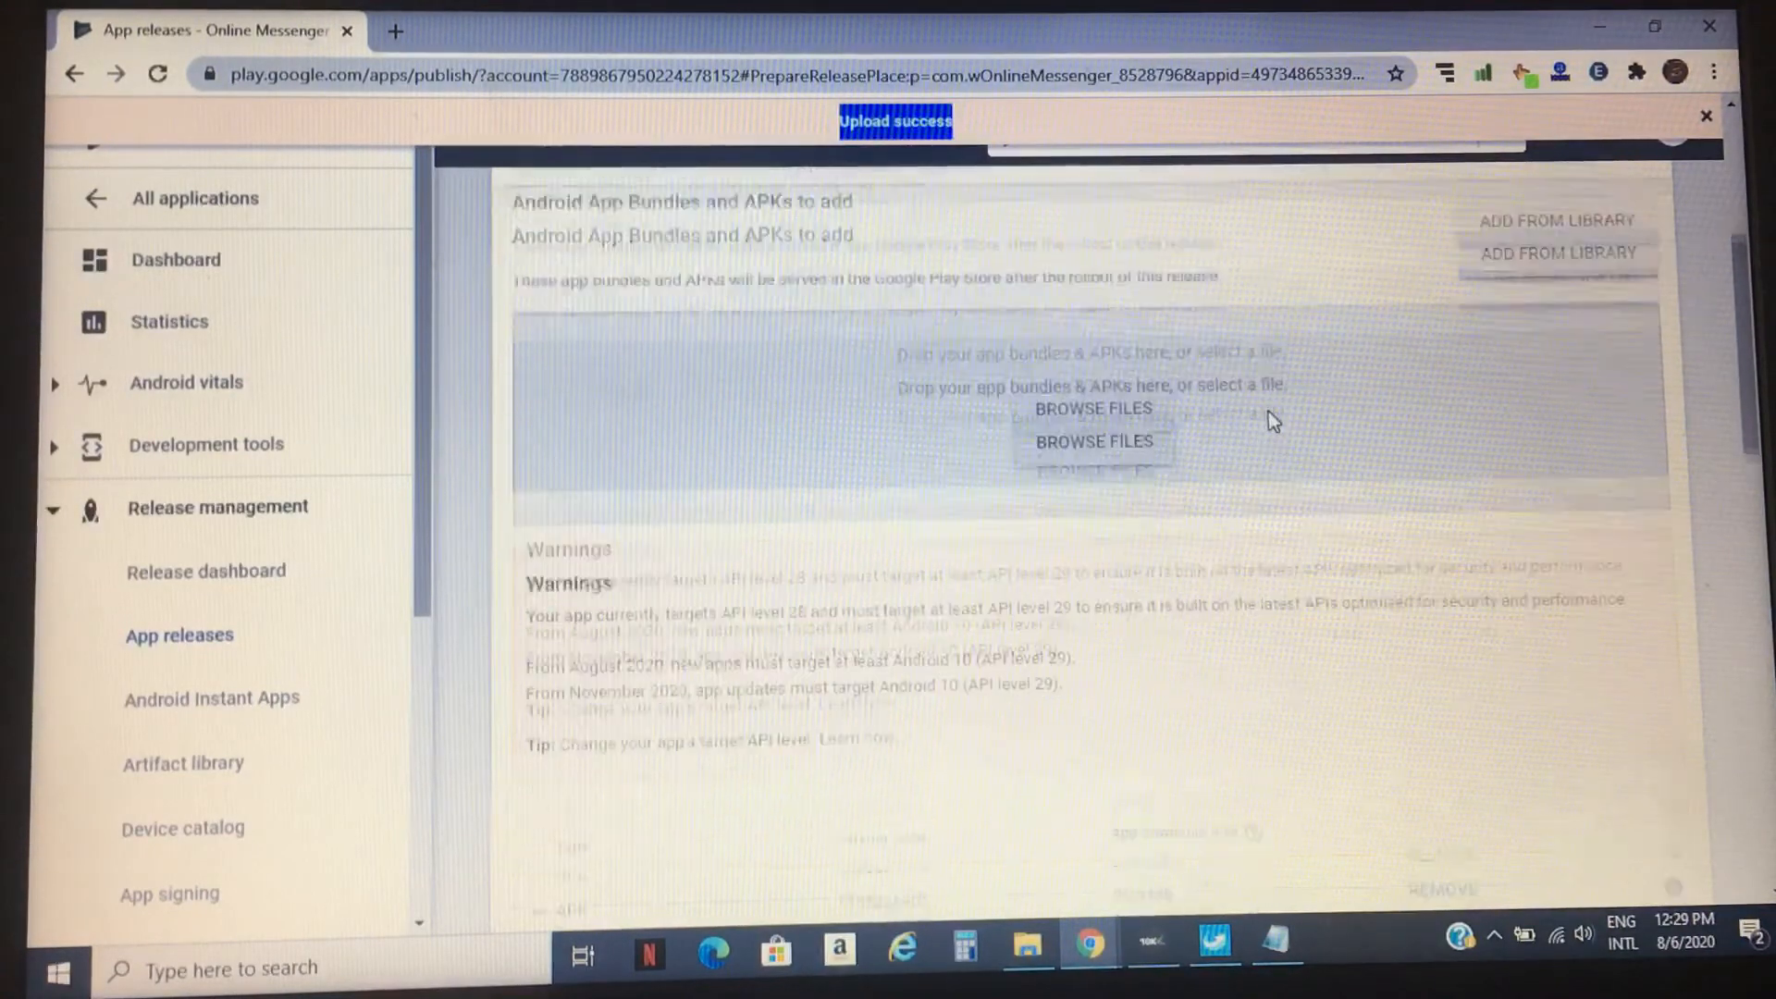
Copy the release notes from previous release 3.11.4 into the draft
{"action": "scroll", "scroll_direction": "down", "scroll_amount": 3}
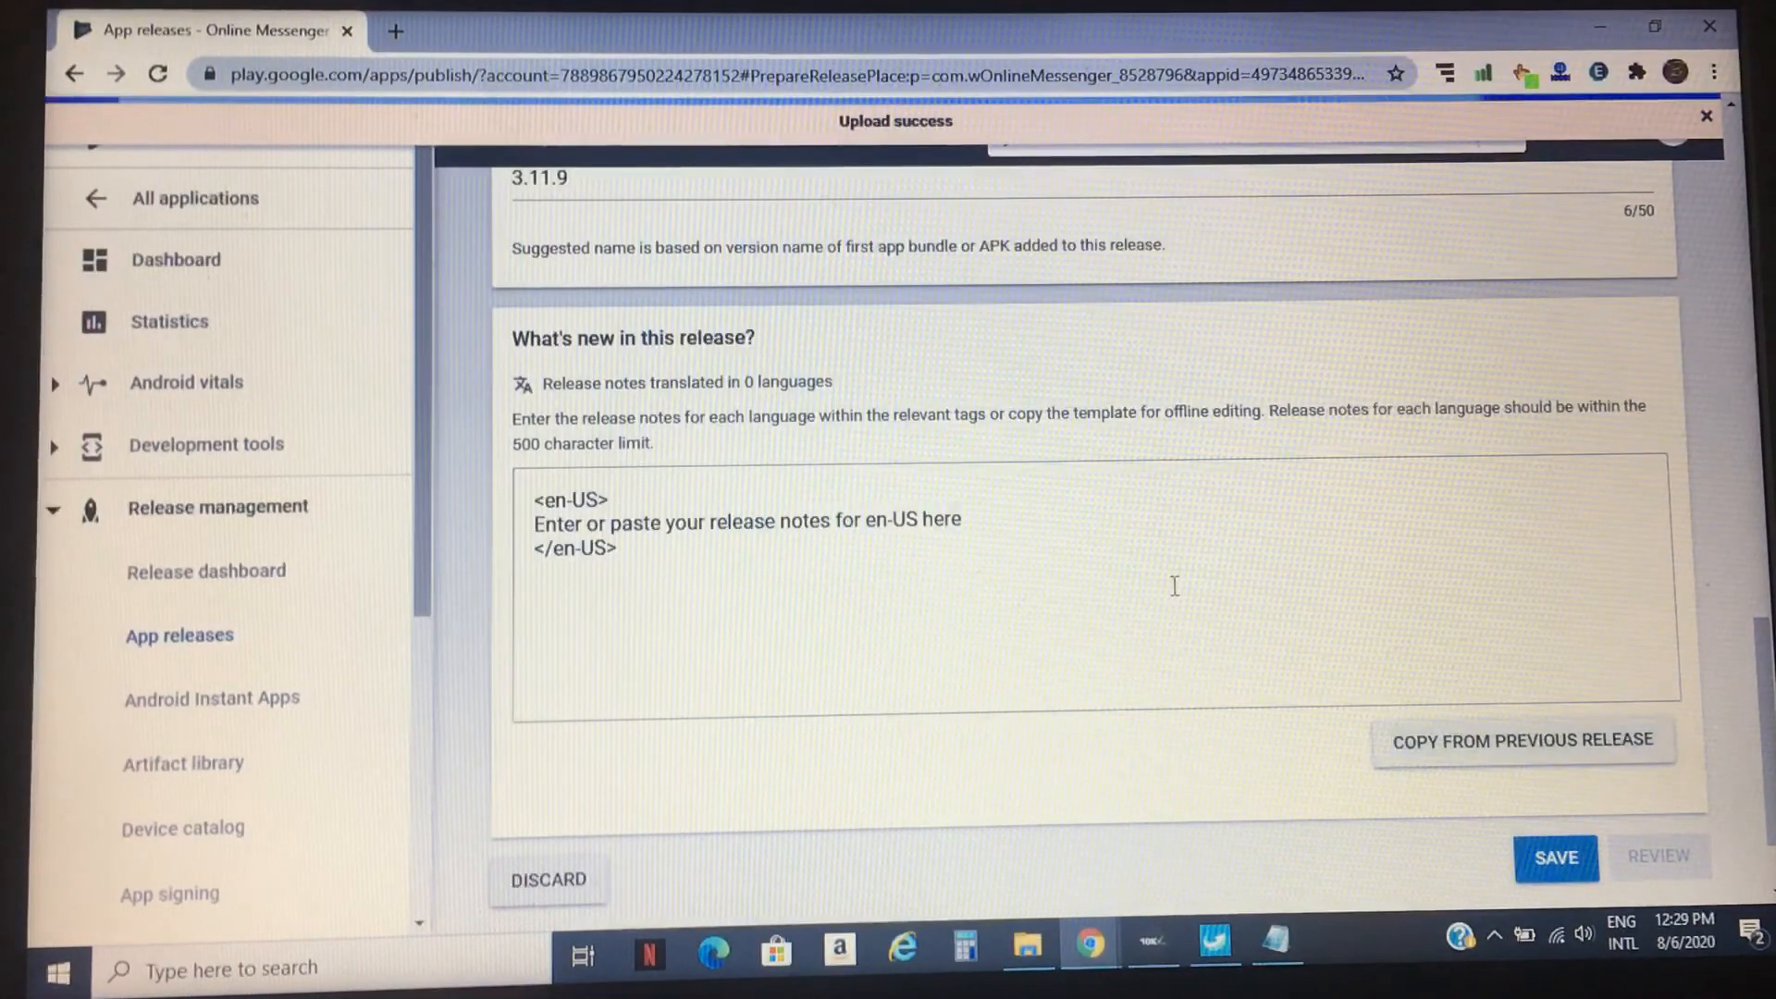
{"action": "left_click", "coordinate": [1523, 740]}
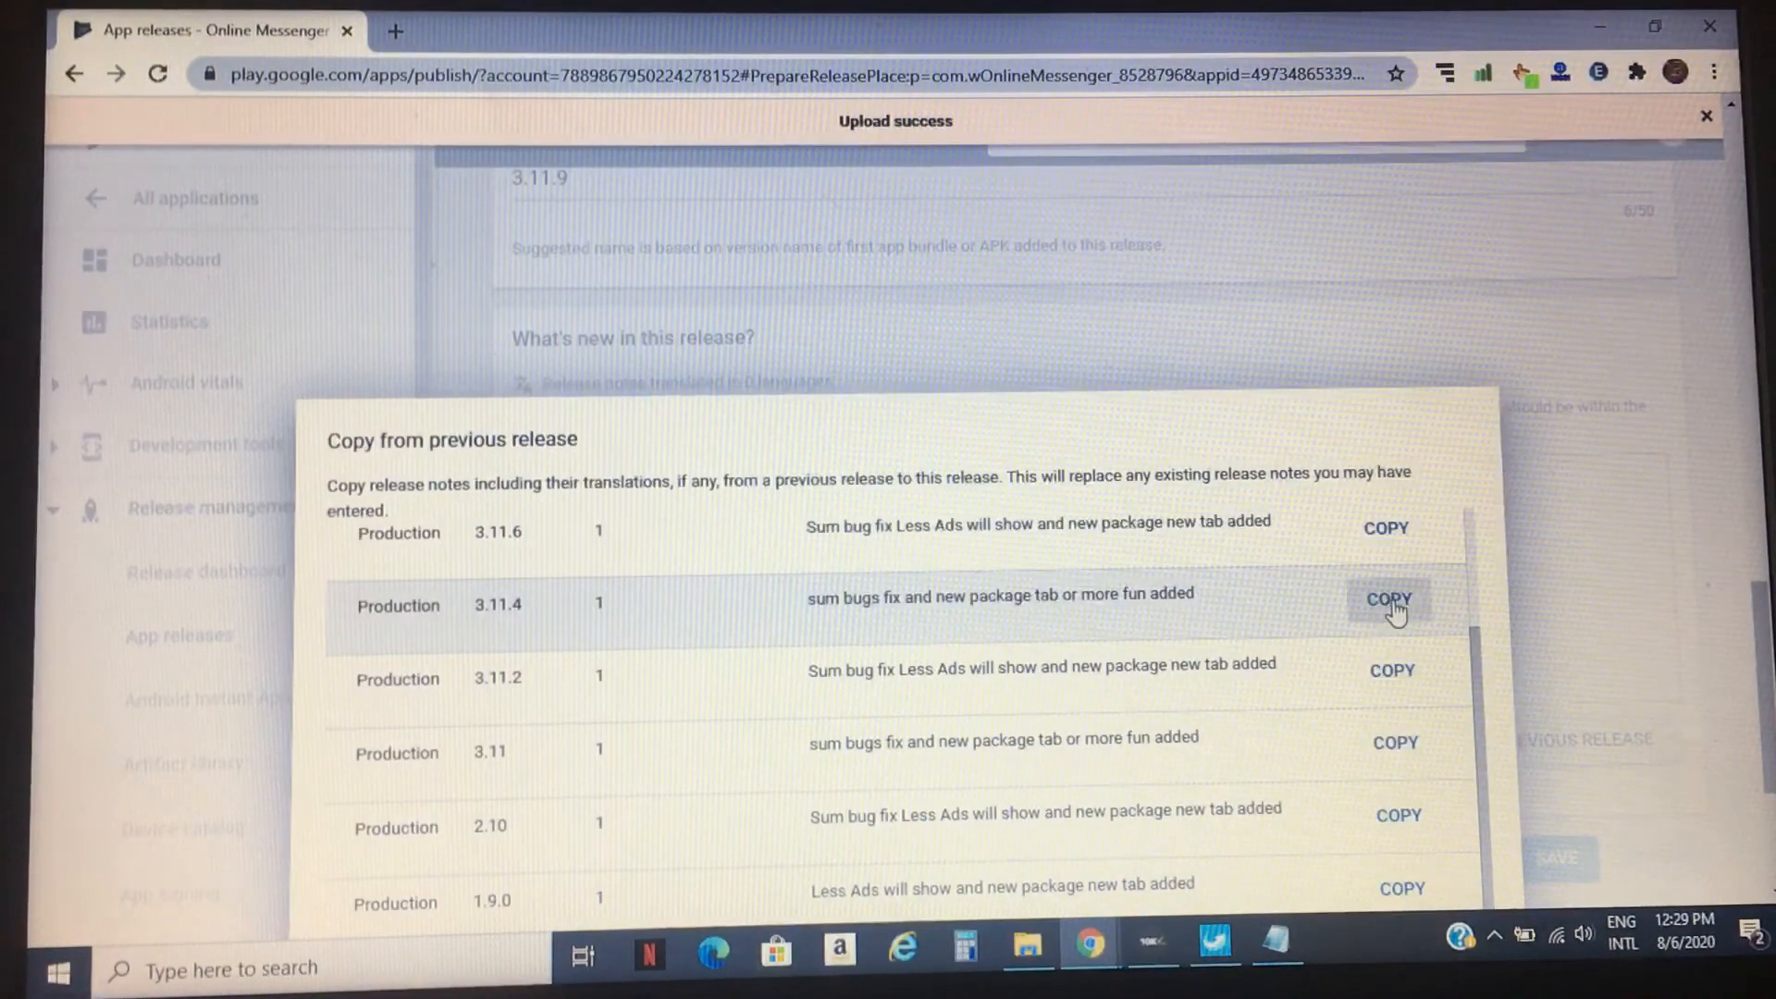
{"action": "left_click", "coordinate": [1389, 599]}
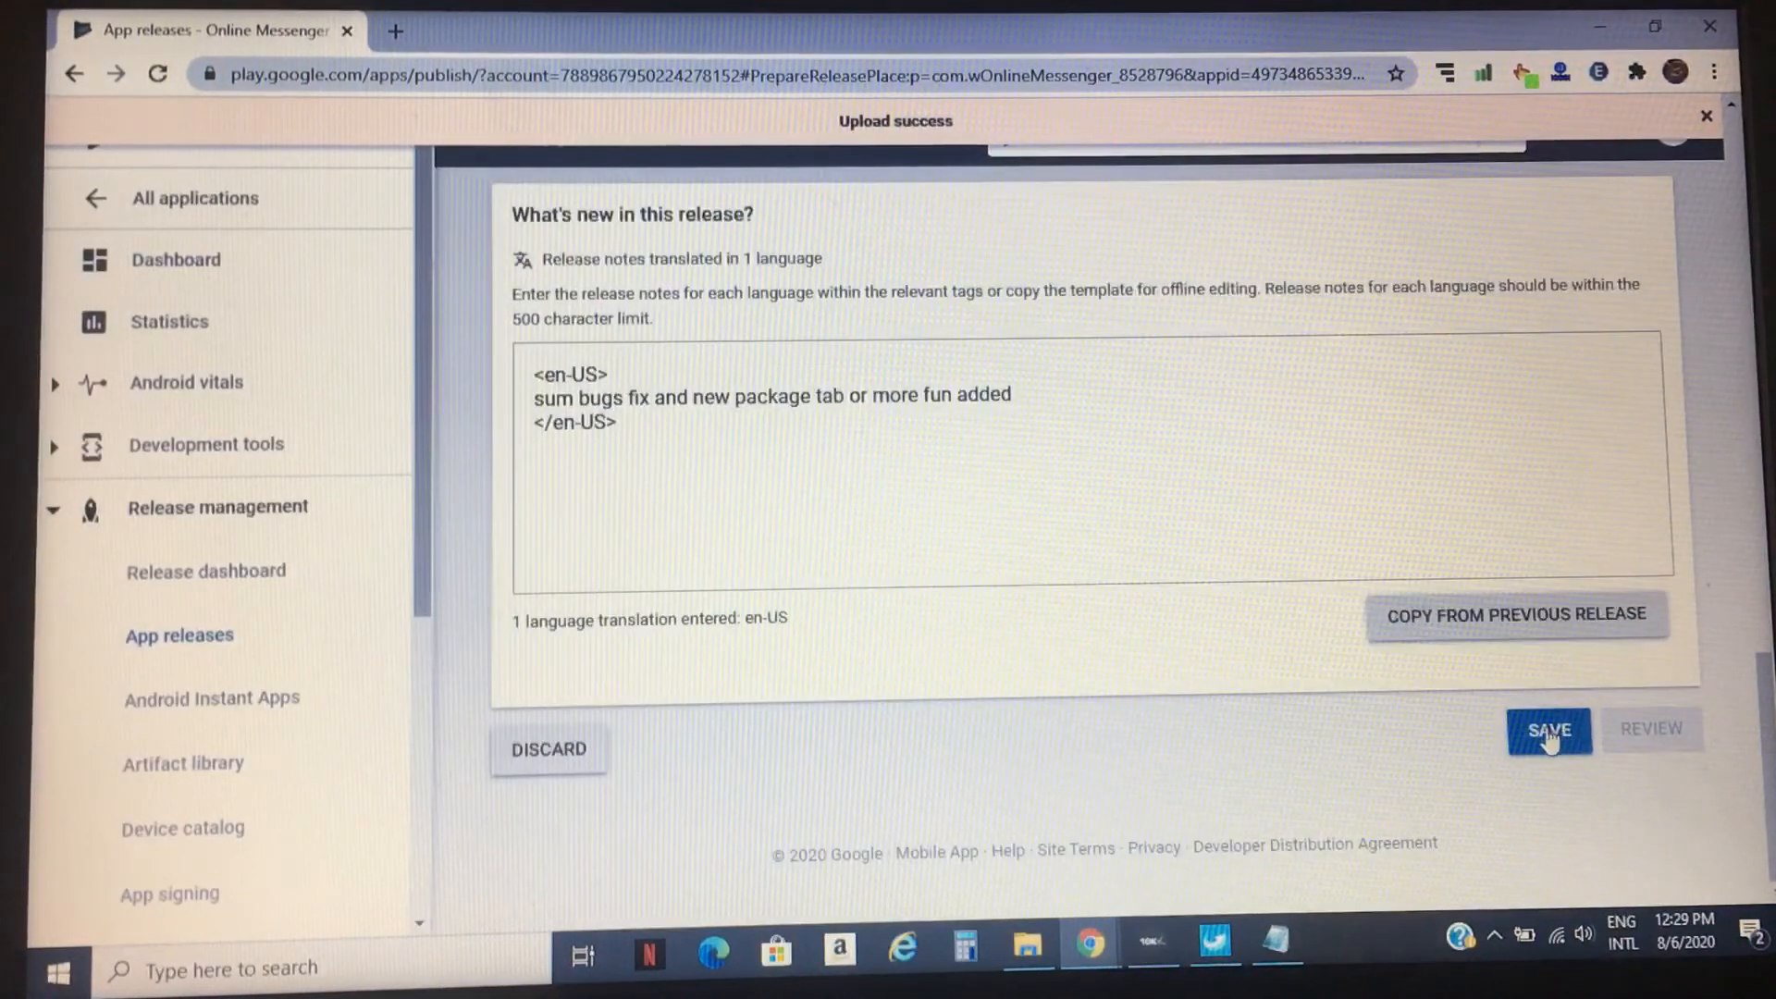
Save the release draft and proceed to its rollout review page
{"action": "left_click", "coordinate": [1549, 730]}
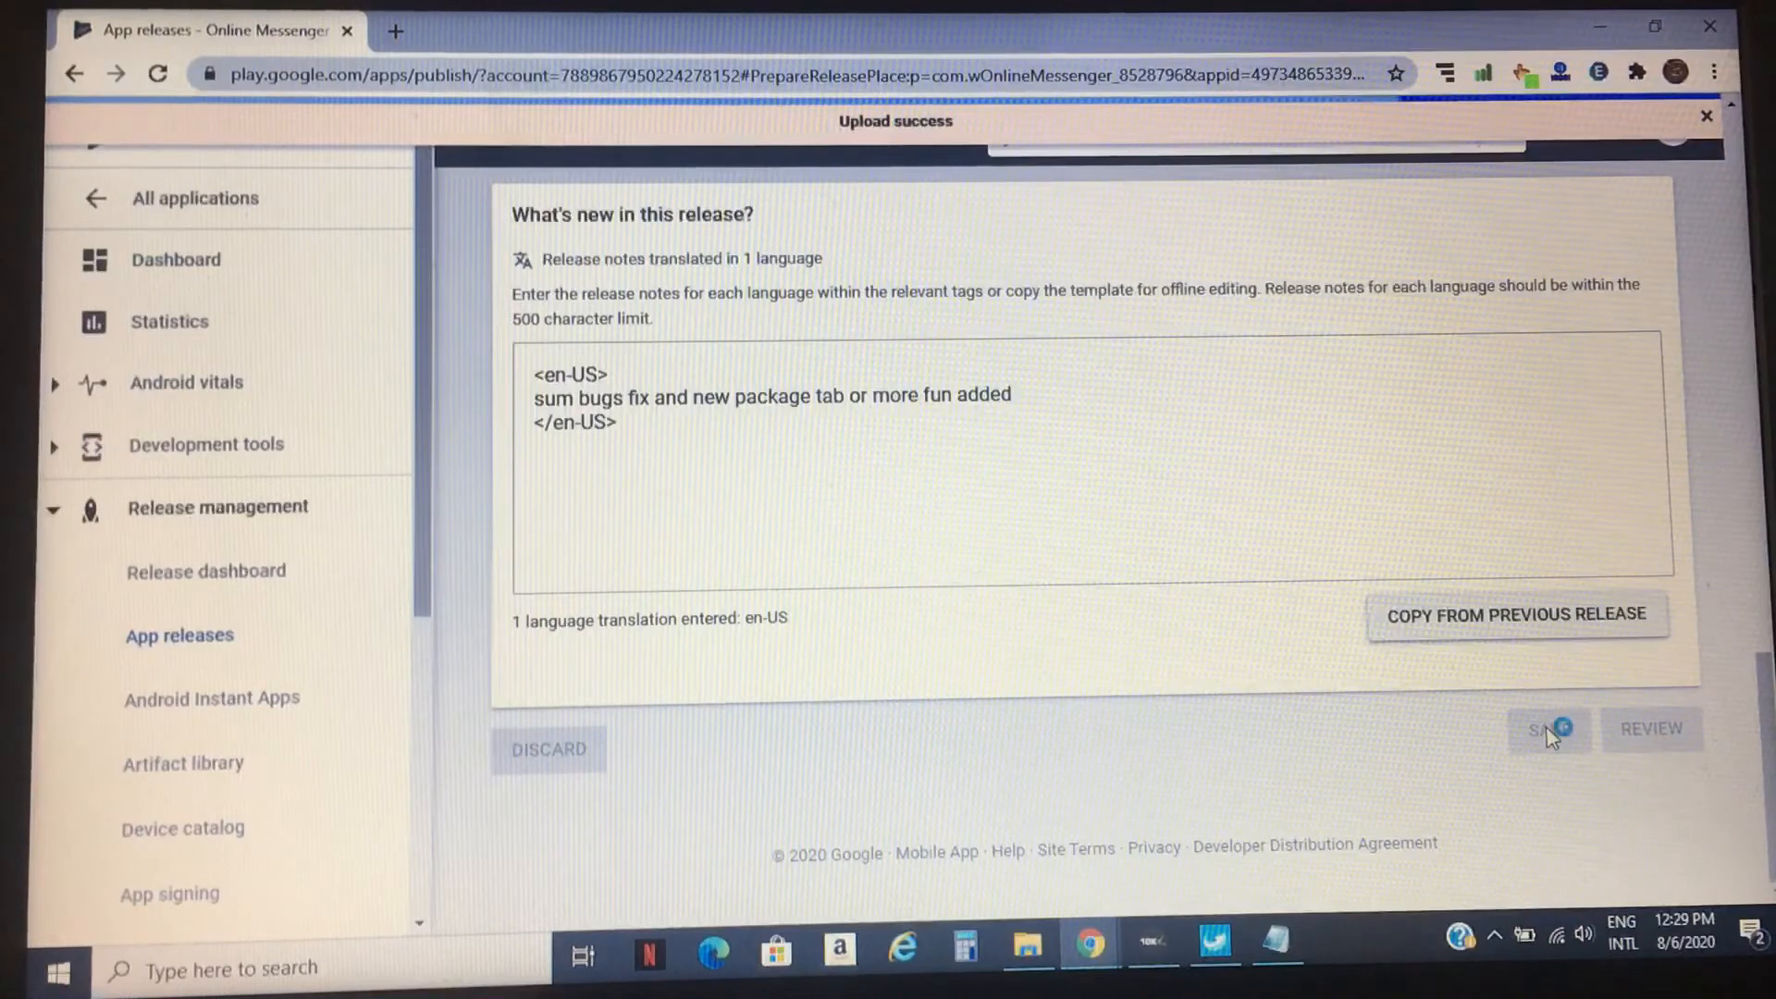
{"action": "left_click", "coordinate": [1542, 730]}
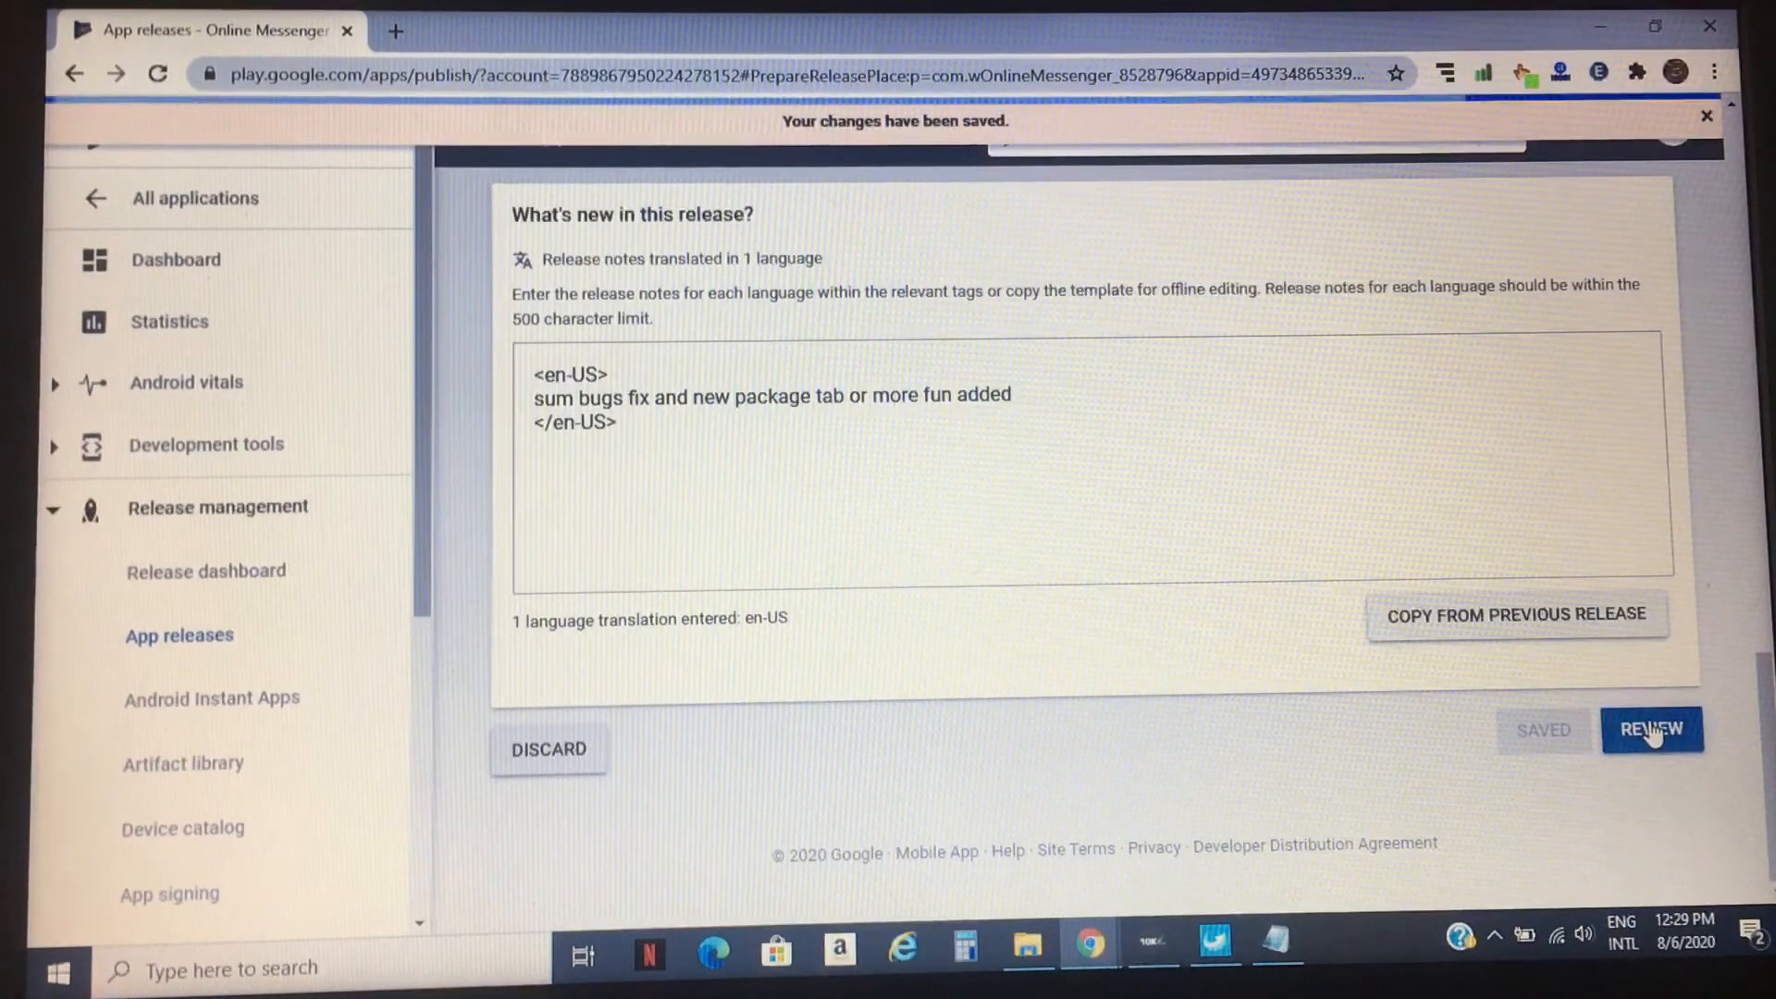
{"action": "left_click", "coordinate": [1652, 731]}
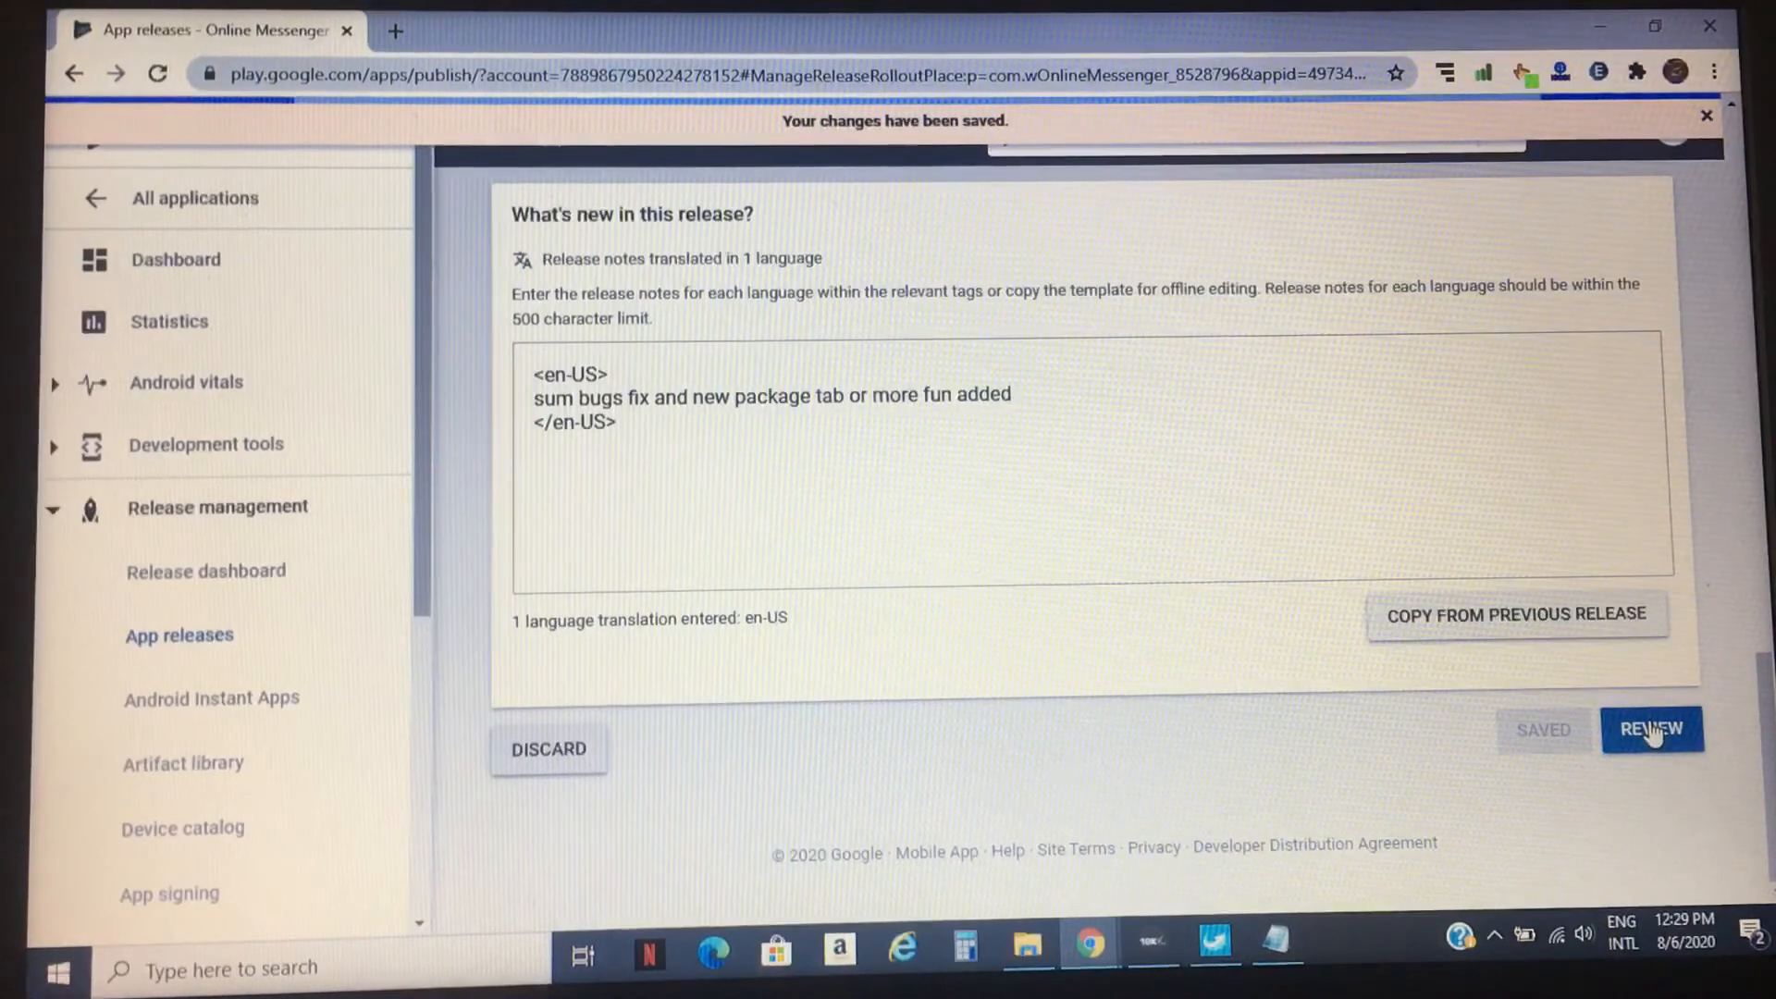
{"action": "left_click", "coordinate": [1652, 729]}
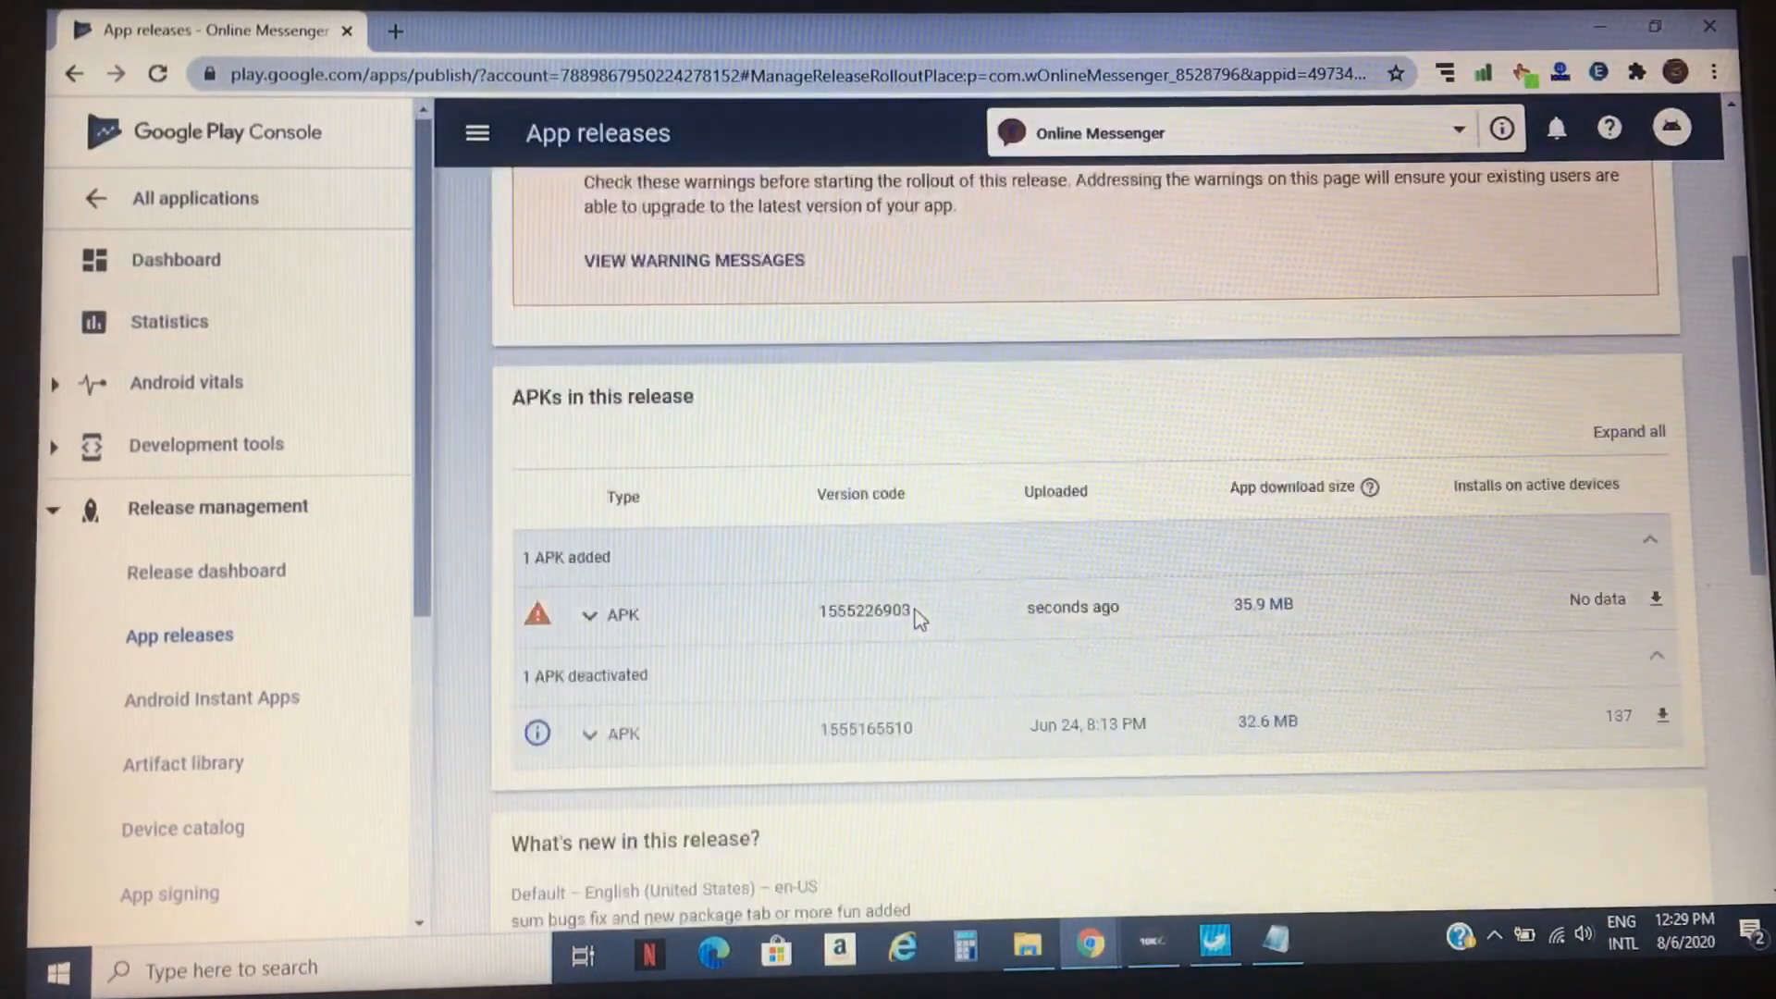
{"action": "mouse_move", "coordinate": [610, 462]}
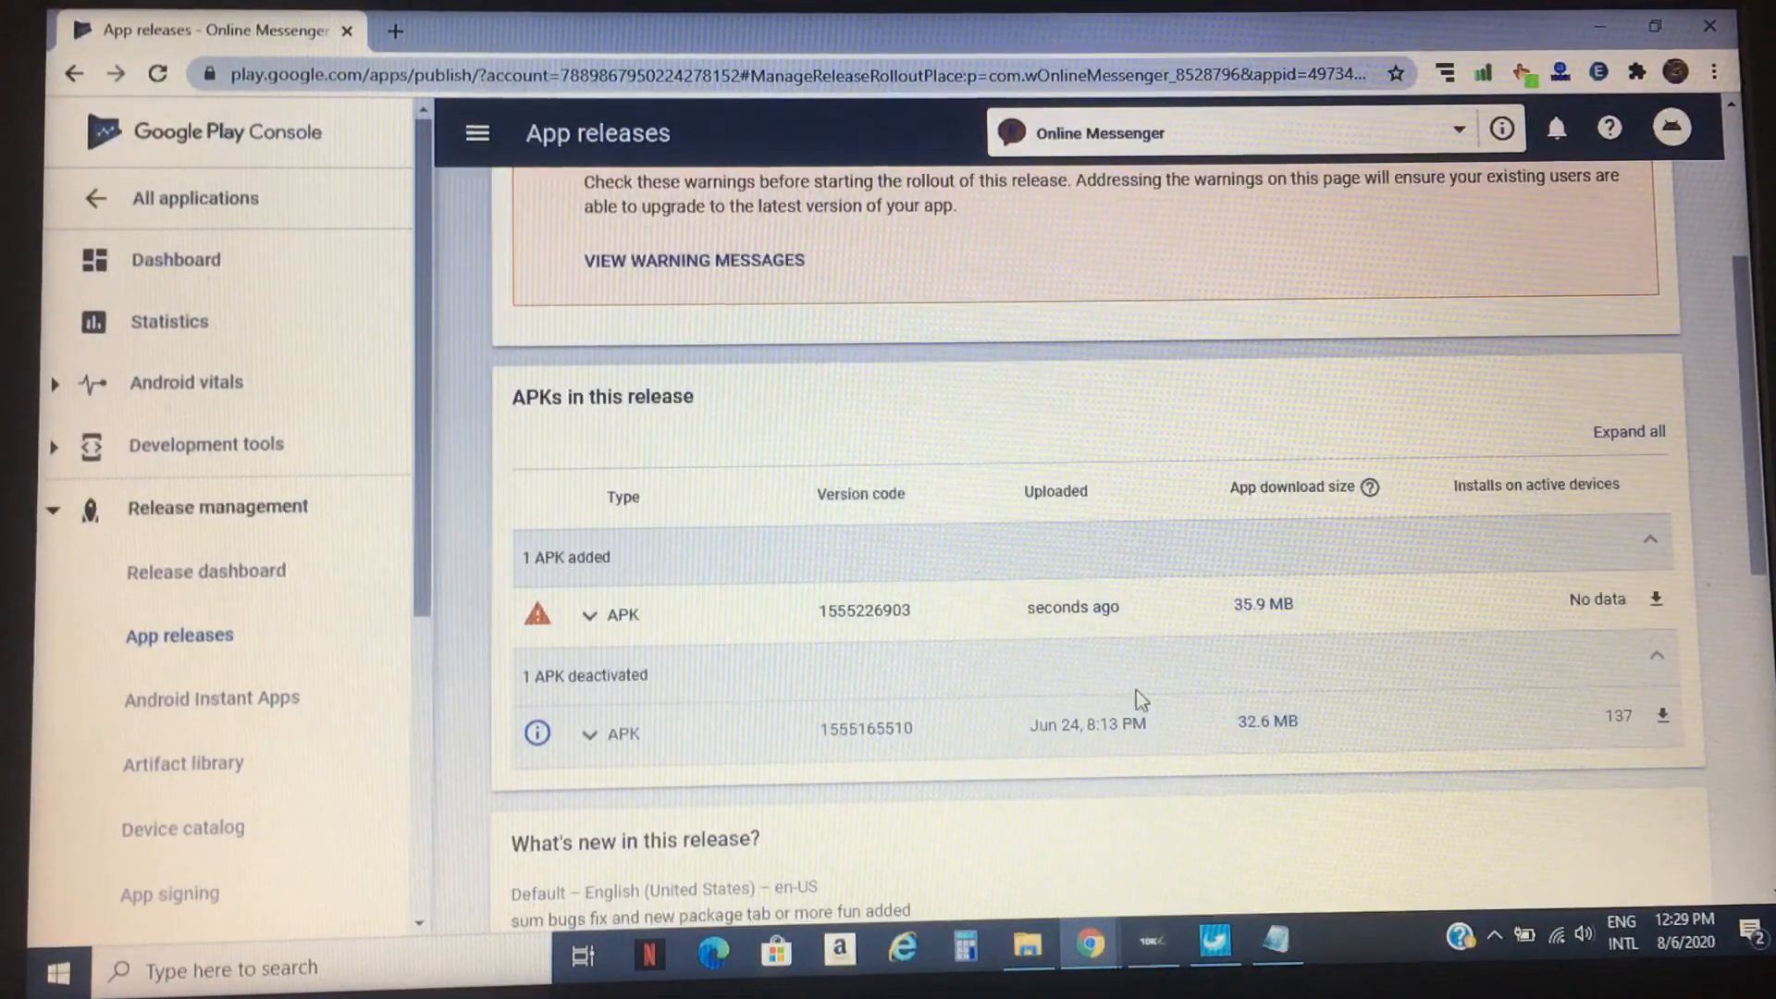
Start the 100% rollout to production and confirm it despite the warnings
{"action": "scroll", "scroll_direction": "down", "scroll_amount": 3}
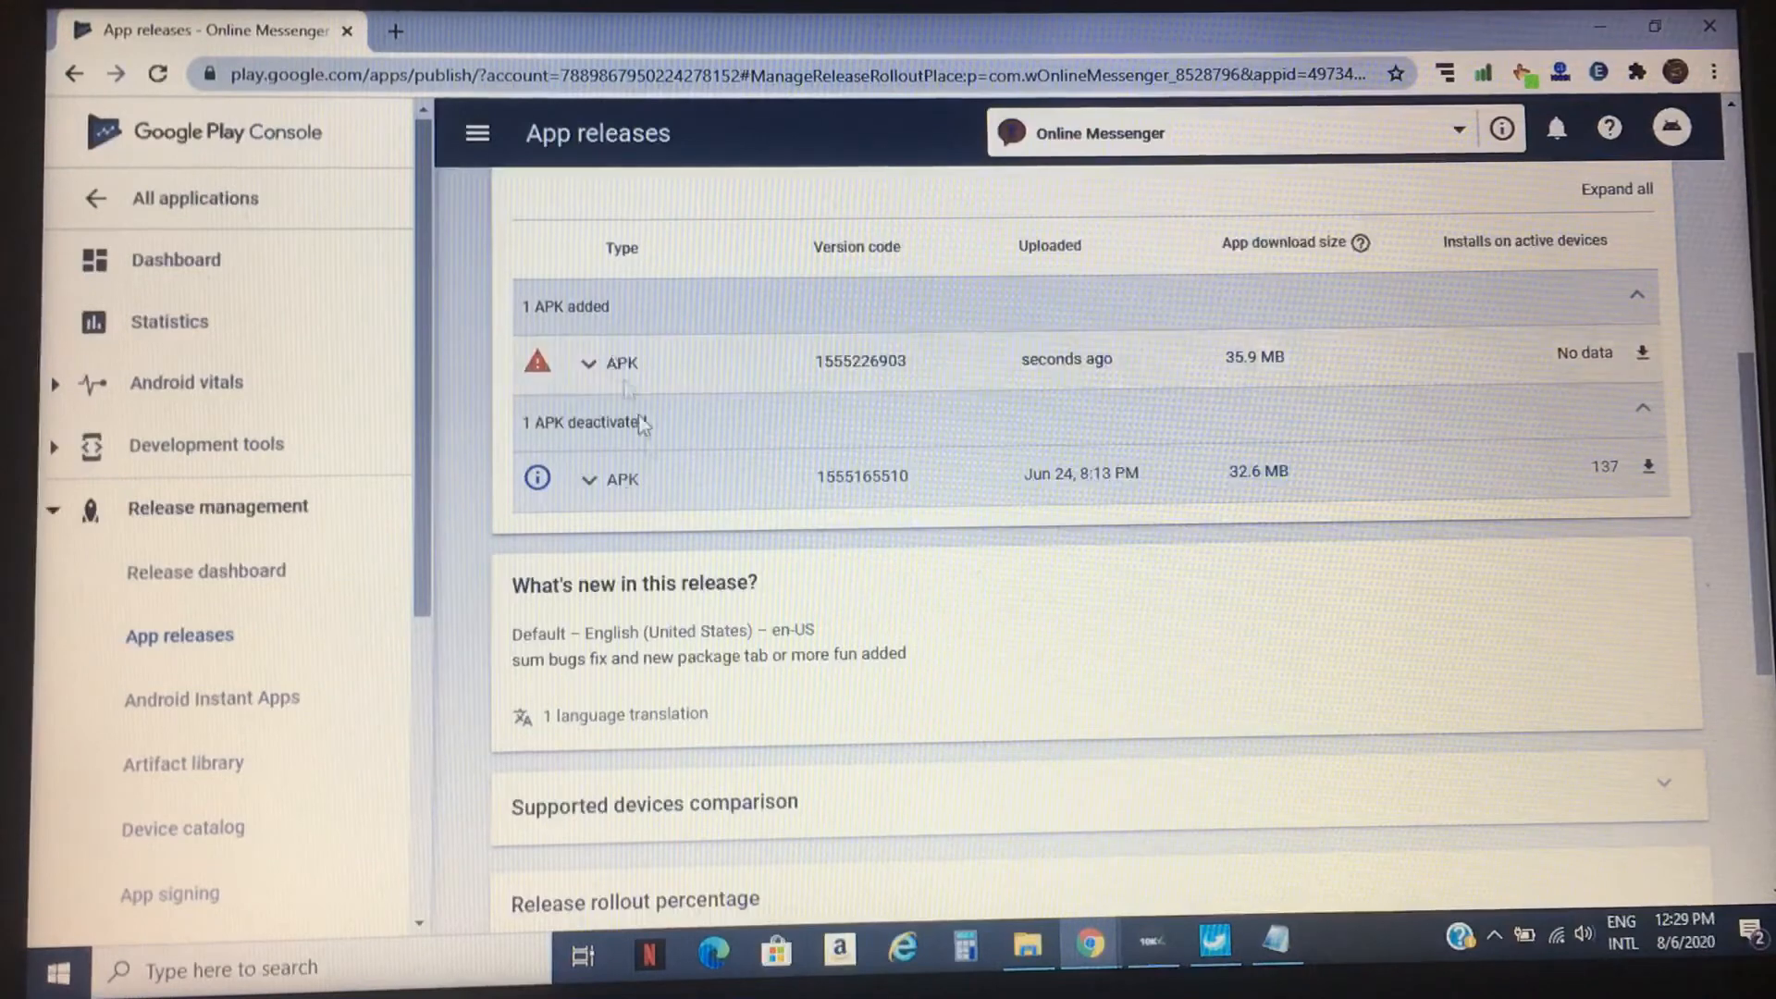
{"action": "scroll", "scroll_direction": "down", "scroll_amount": 3}
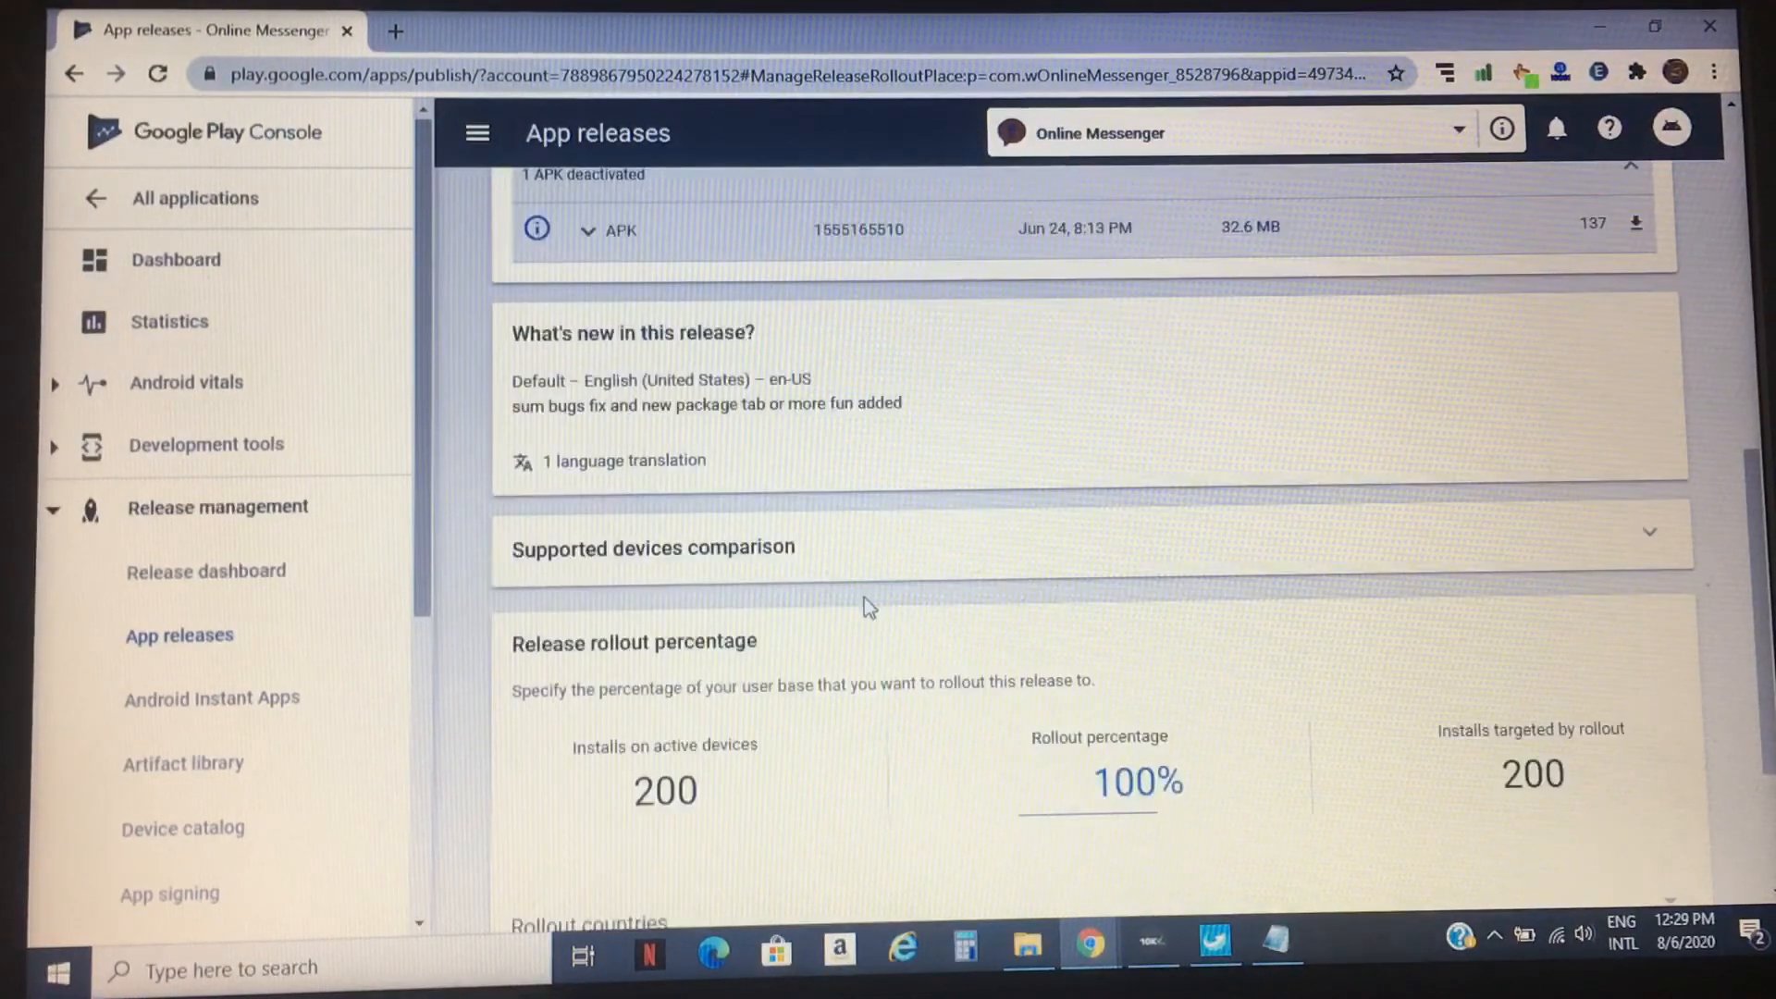
{"action": "scroll", "scroll_direction": "down", "scroll_amount": 3}
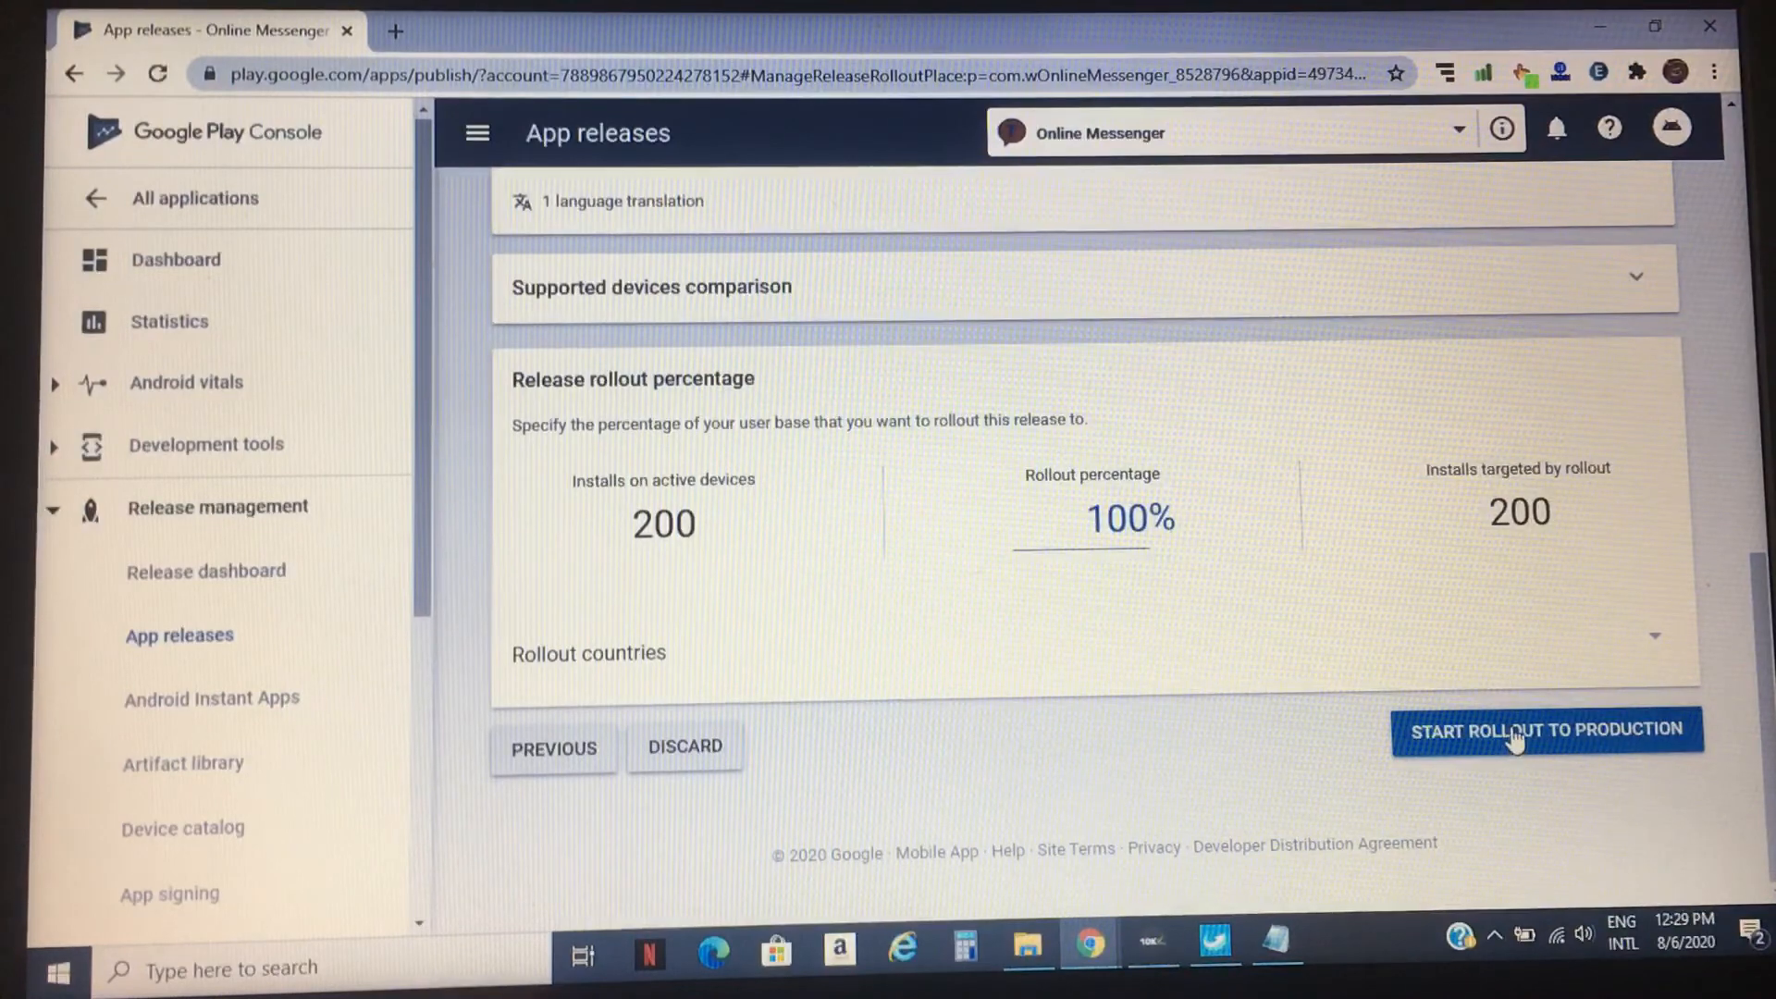
{"action": "left_click", "coordinate": [1546, 729]}
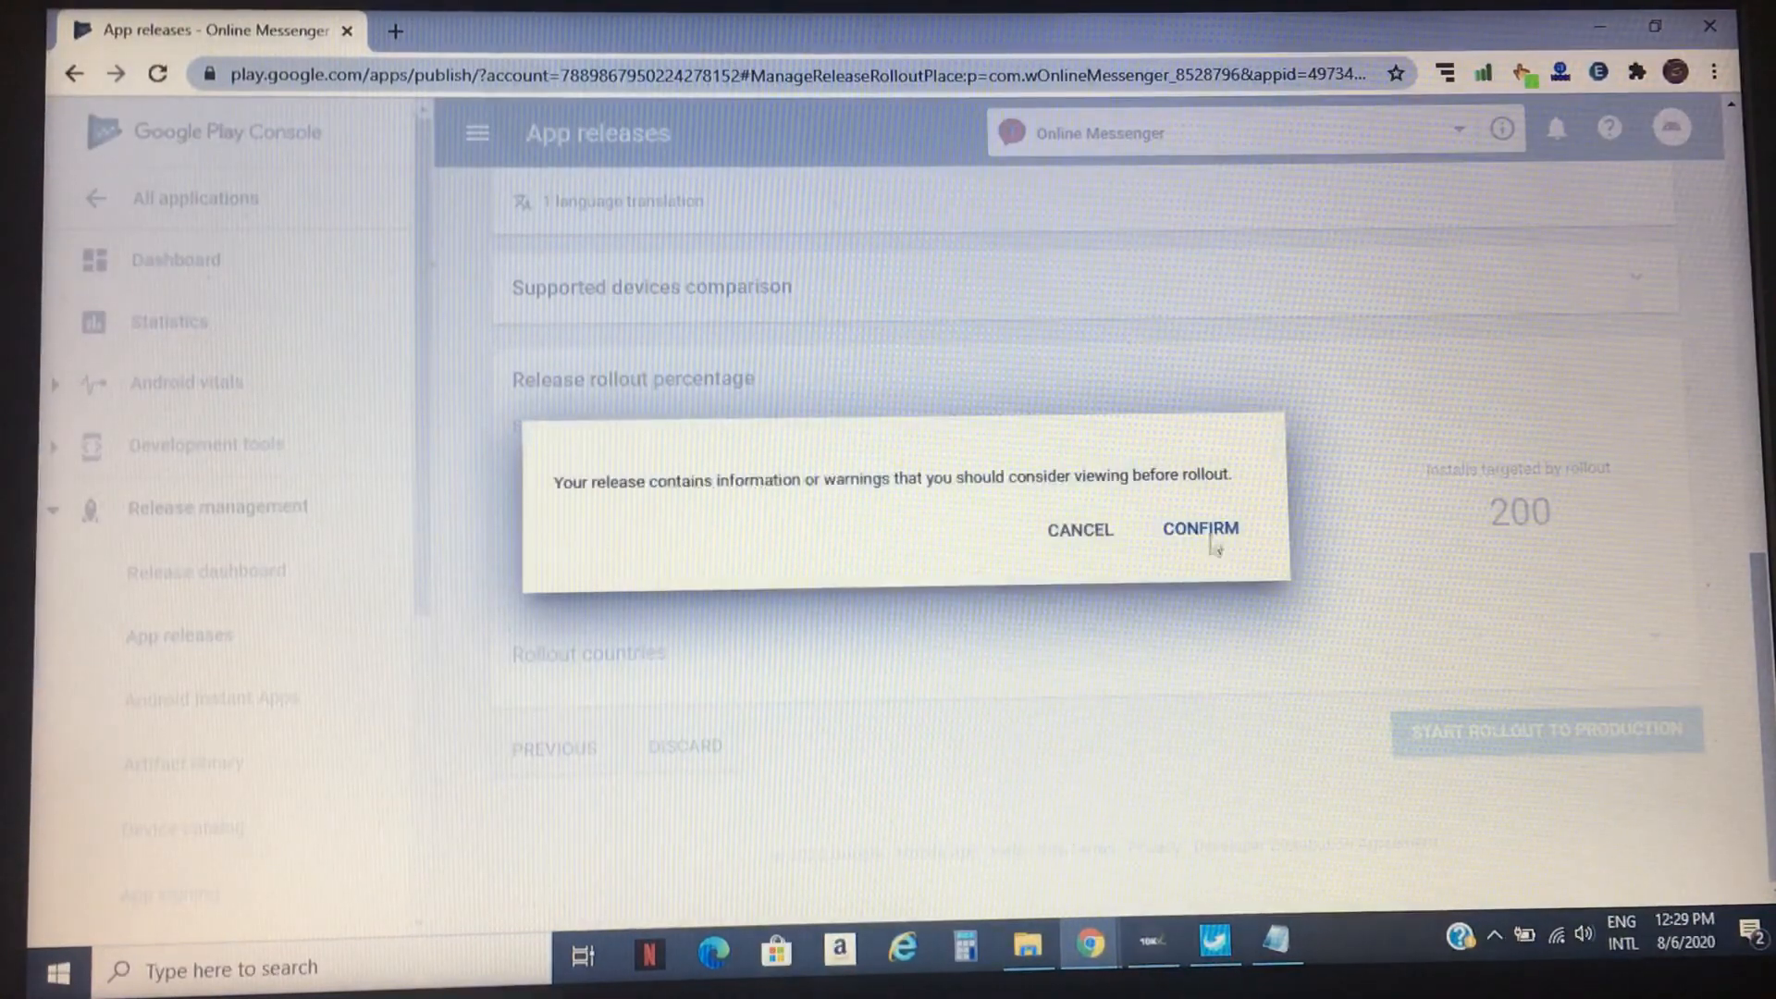
{"action": "left_click", "coordinate": [1199, 529]}
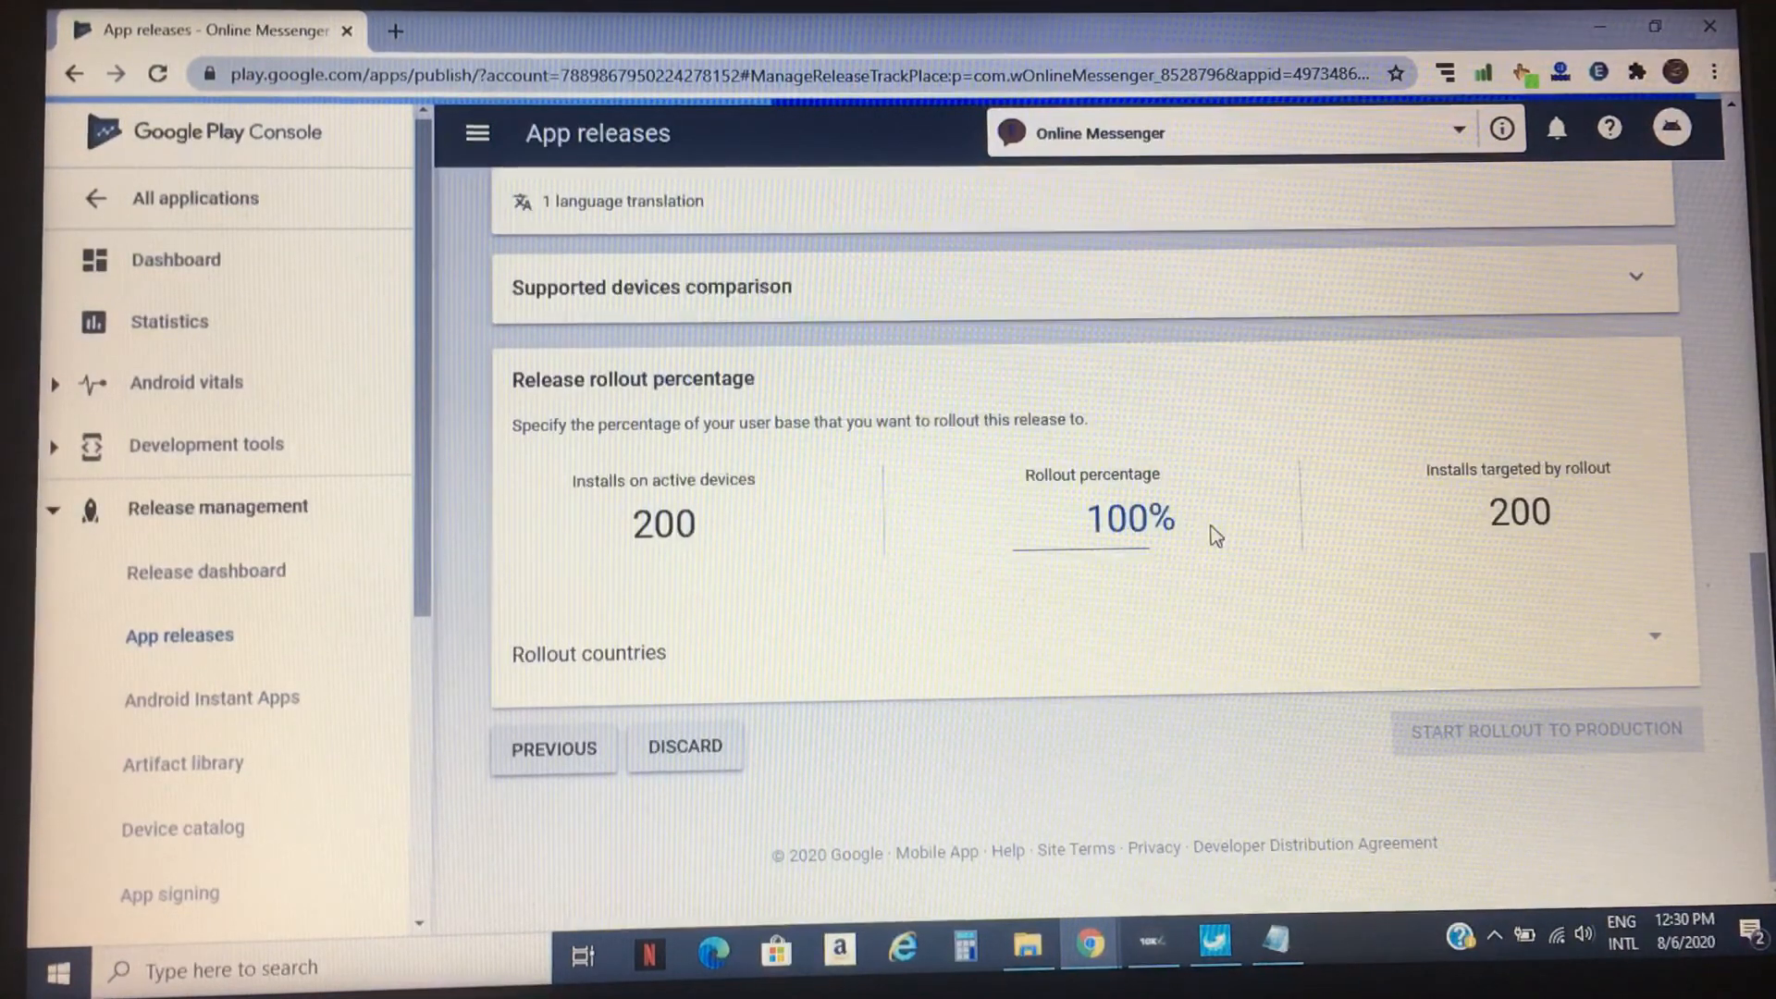
Return to the Production track showing 3.11.9 in full rollout and check the notifications bell
{"action": "left_click", "coordinate": [1545, 730]}
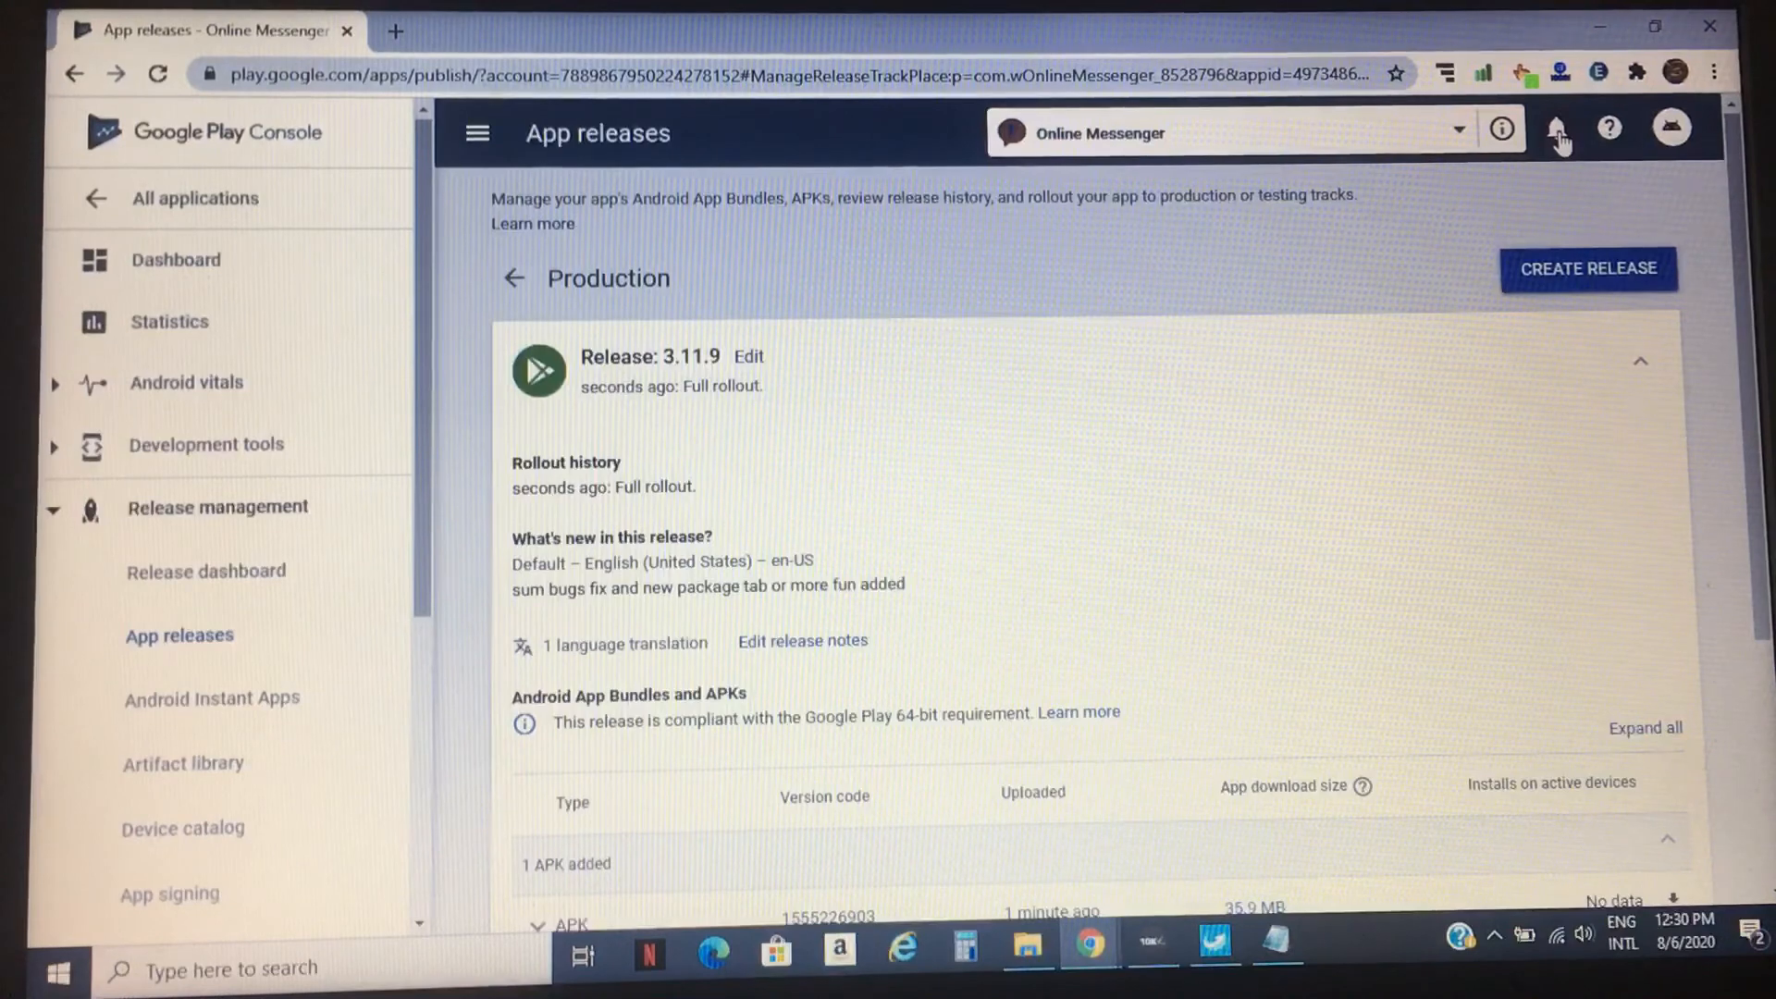
{"action": "left_click", "coordinate": [1556, 130]}
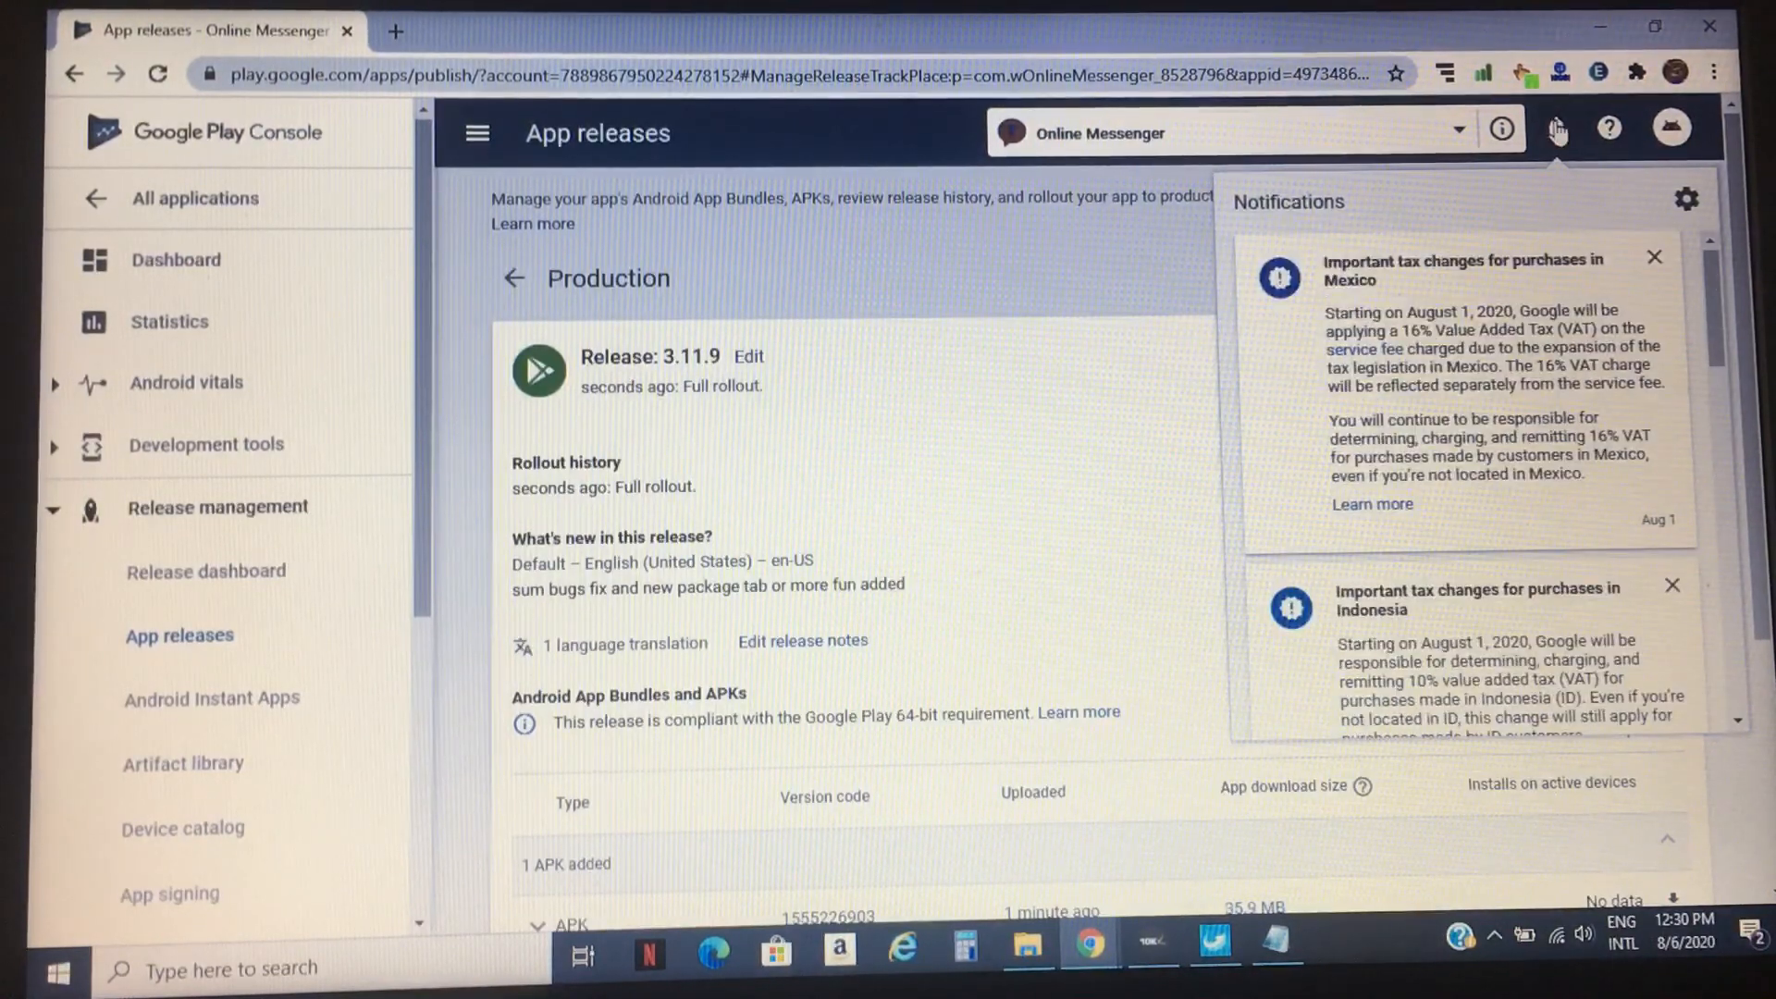
{"action": "left_click", "coordinate": [1557, 130]}
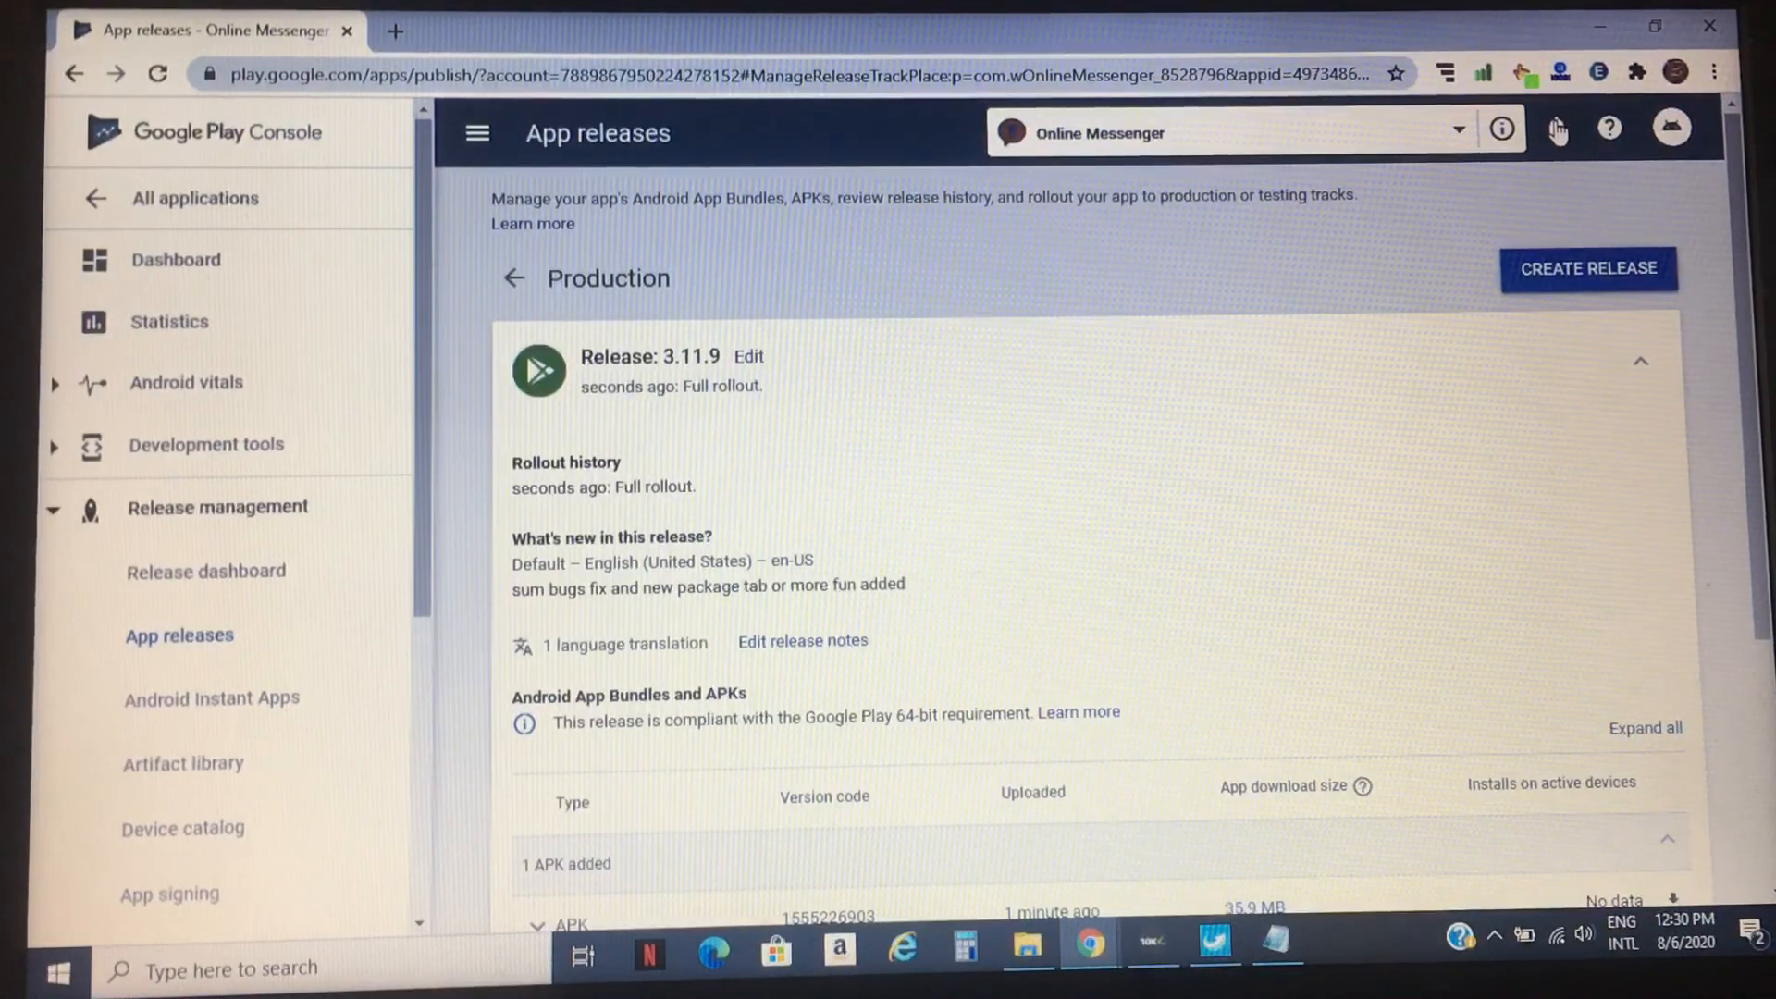